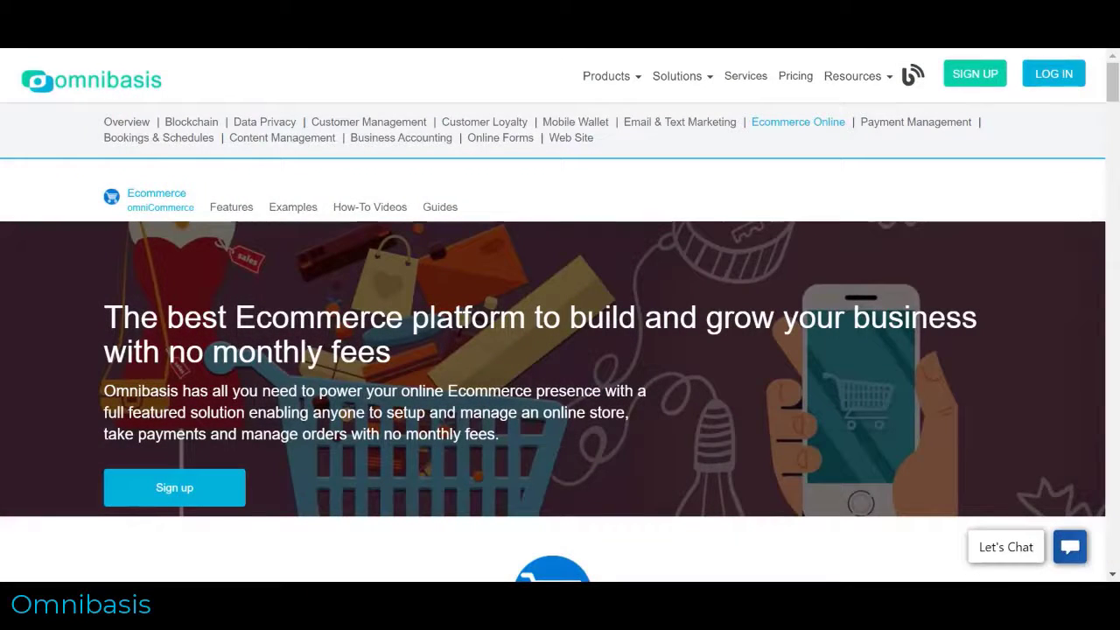
Scroll through the Omnibasis Ecommerce overview page
scroll(down, 3)
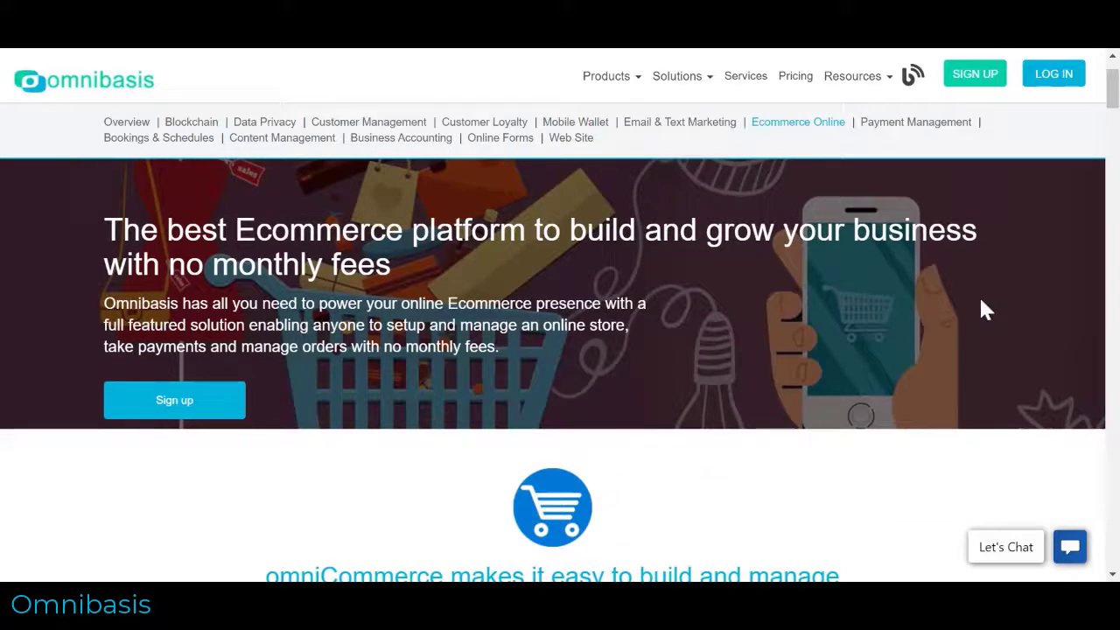
scroll(down, 3)
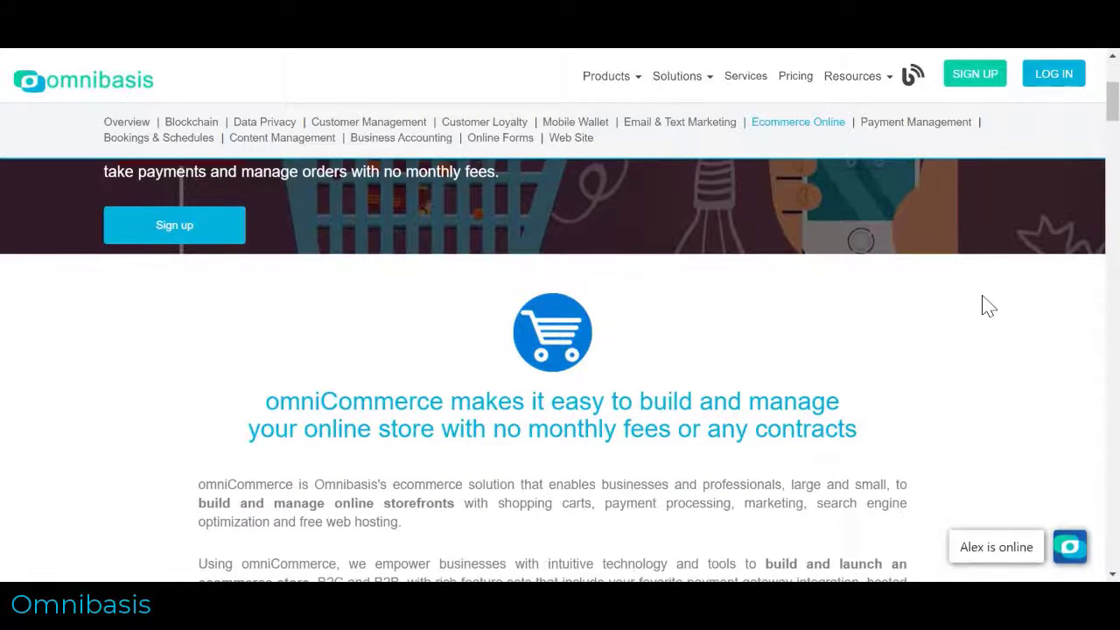
scroll(down, 3)
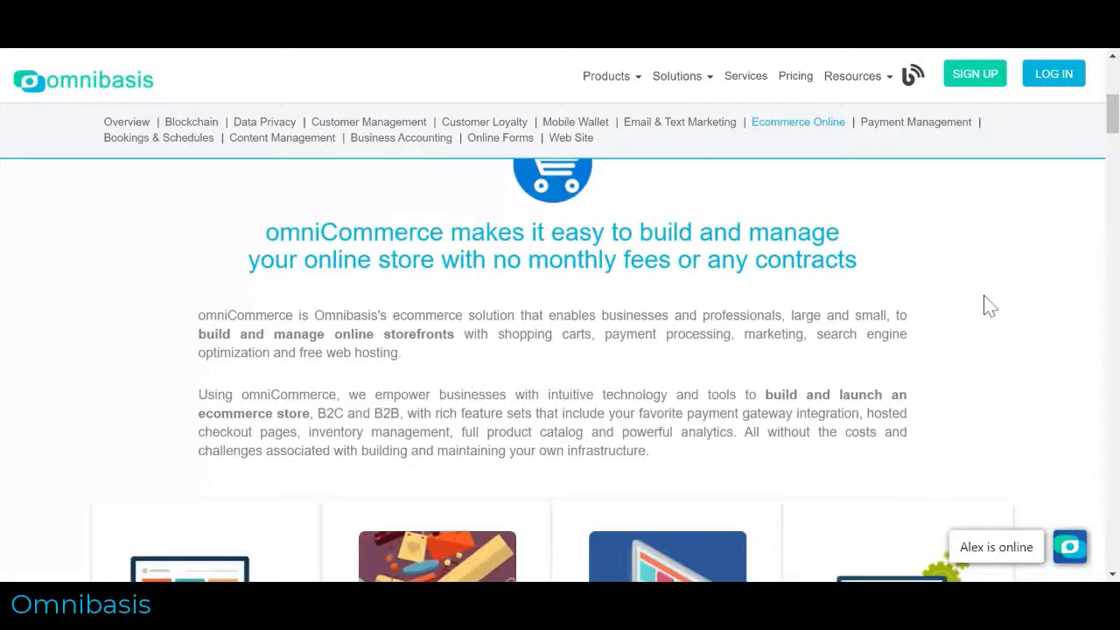
scroll(down, 3)
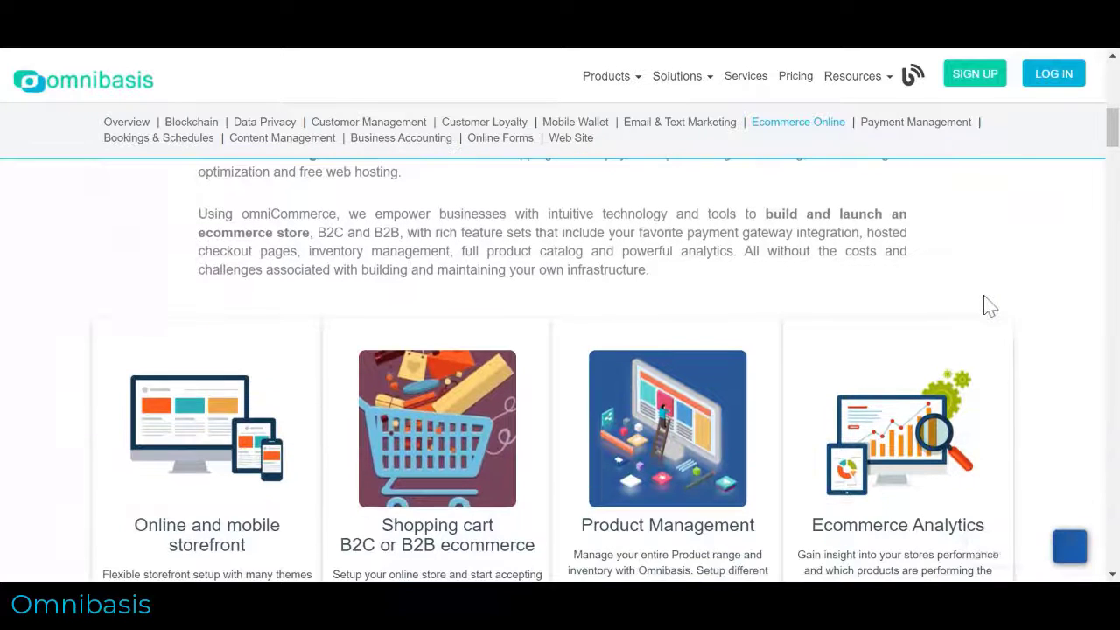
scroll(down, 3)
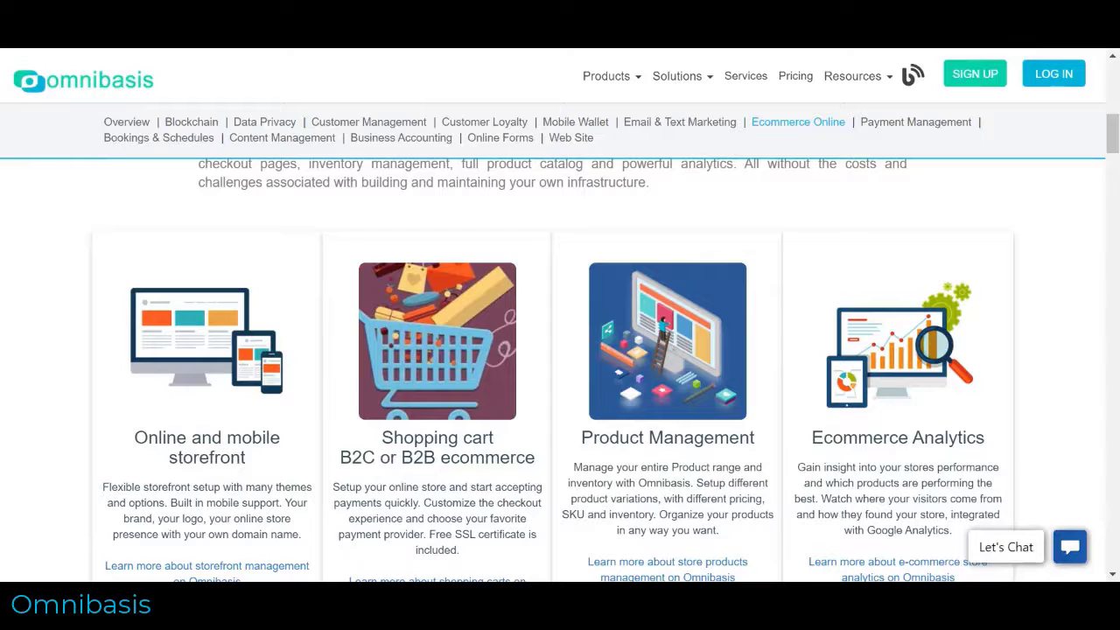
scroll(up, 3)
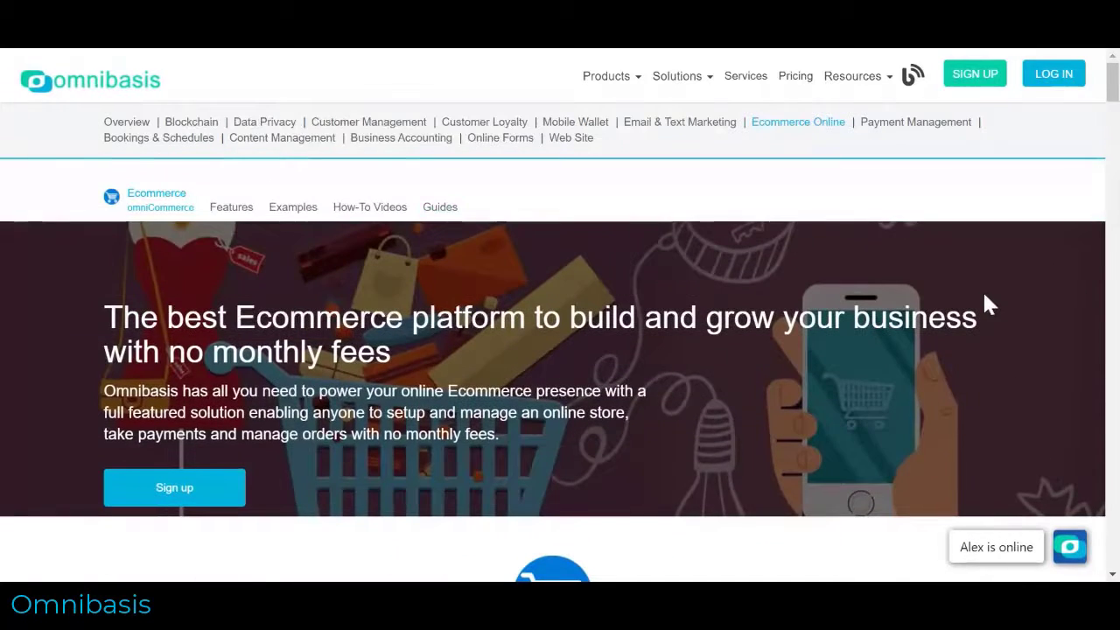
Open the Ecommerce Features page and scroll through its storefront, product and store management sections
click(231, 207)
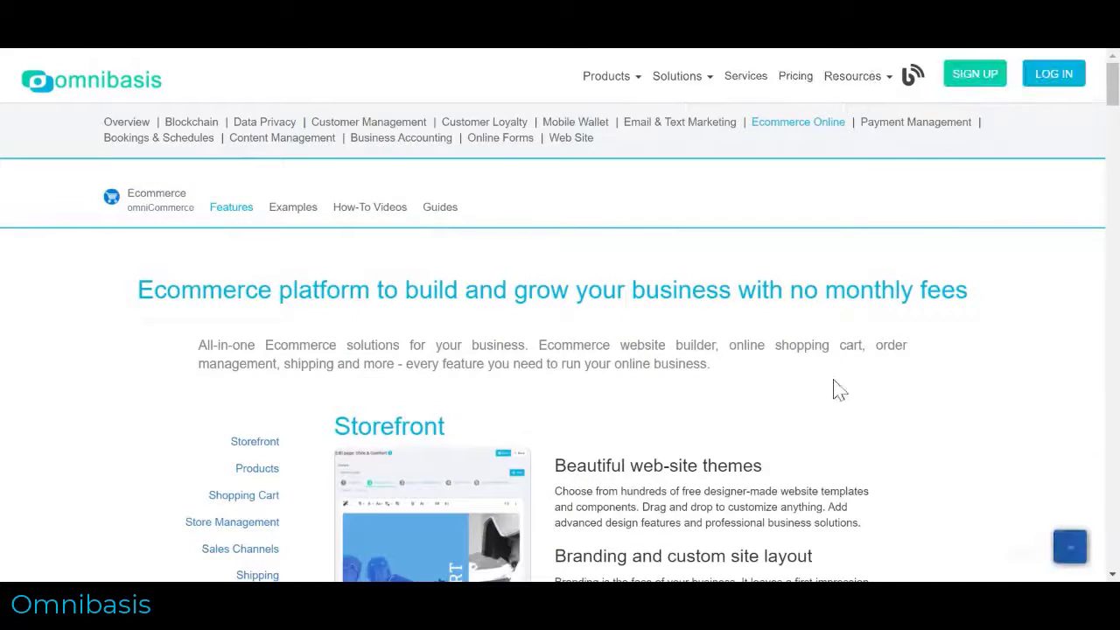
scroll(down, 3)
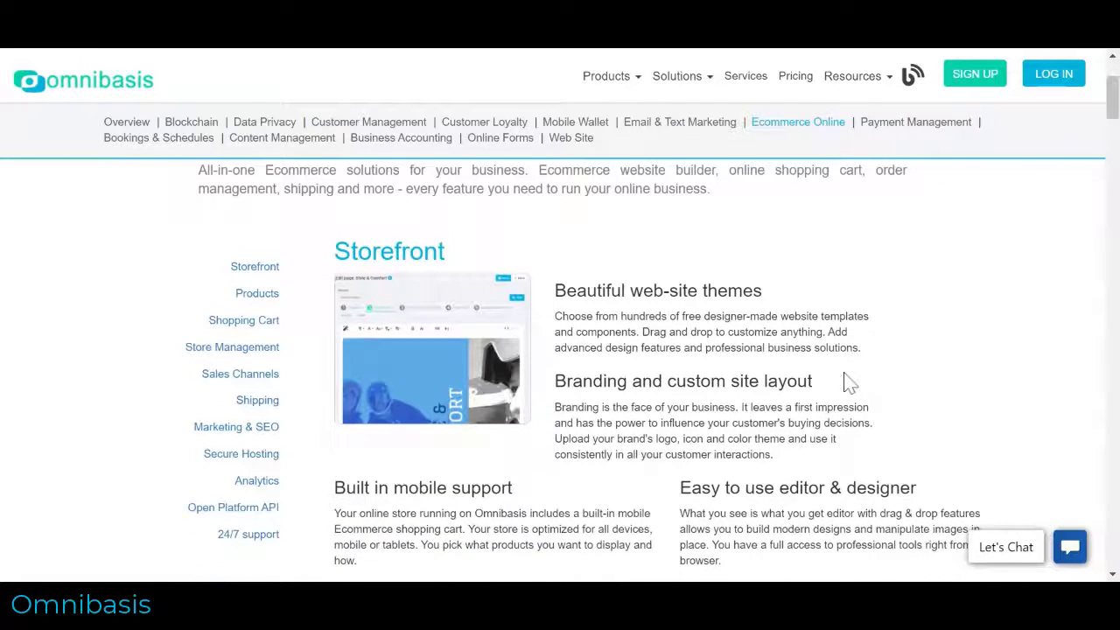
scroll(down, 3)
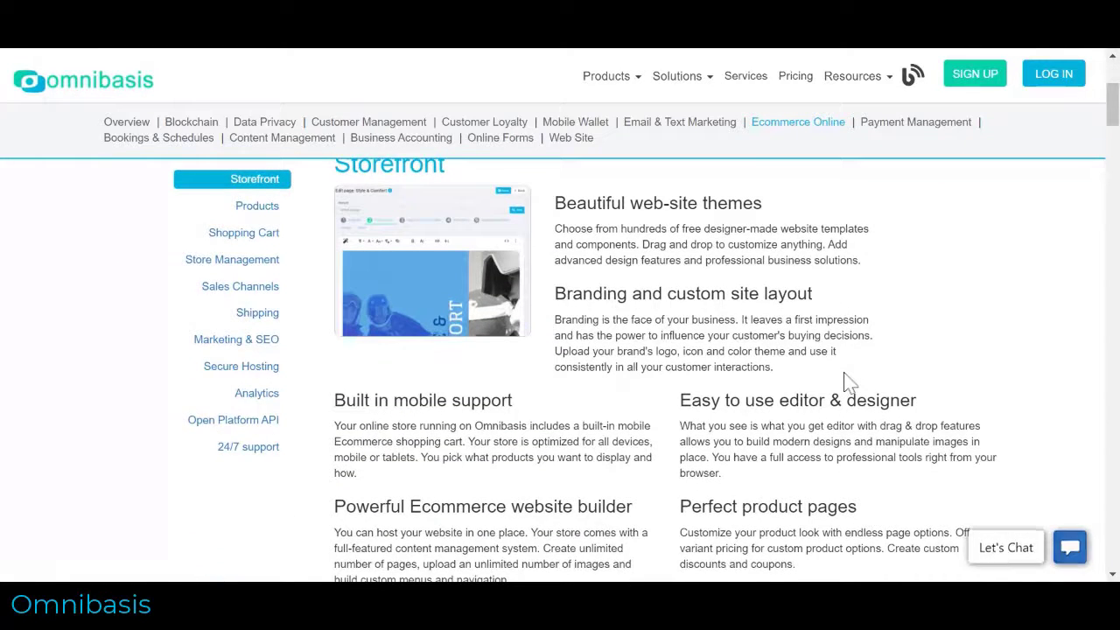
scroll(down, 3)
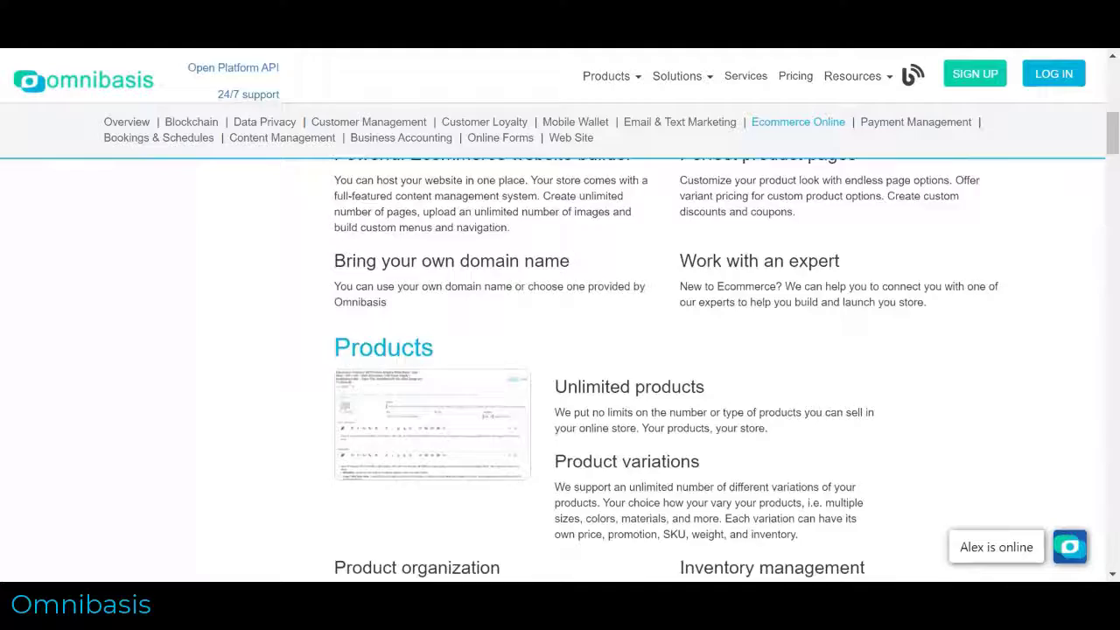
scroll(down, 3)
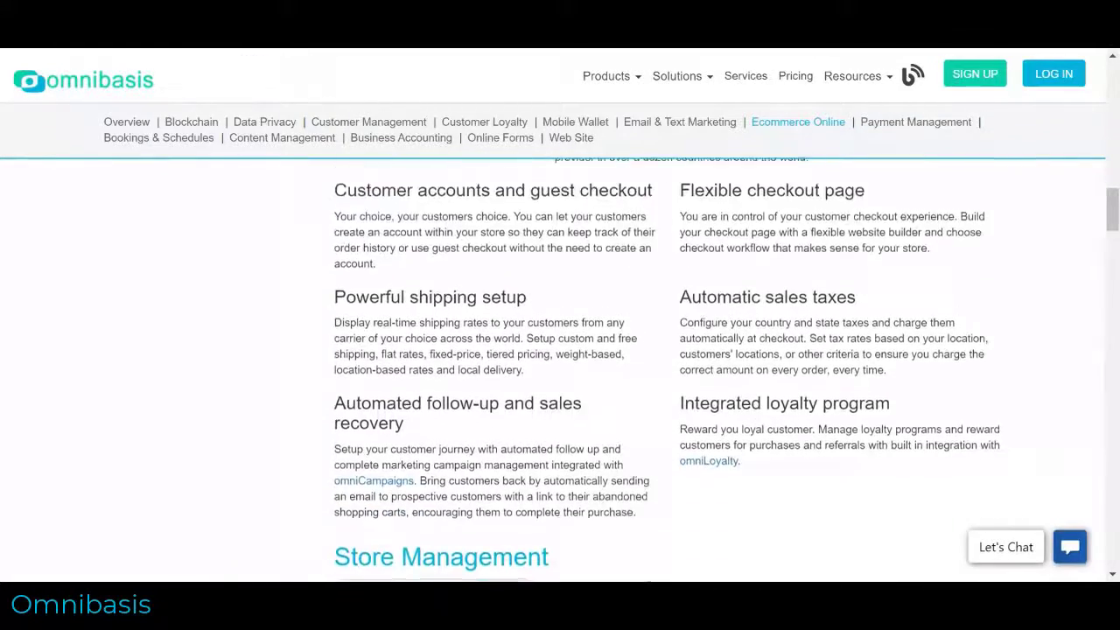
scroll(down, 3)
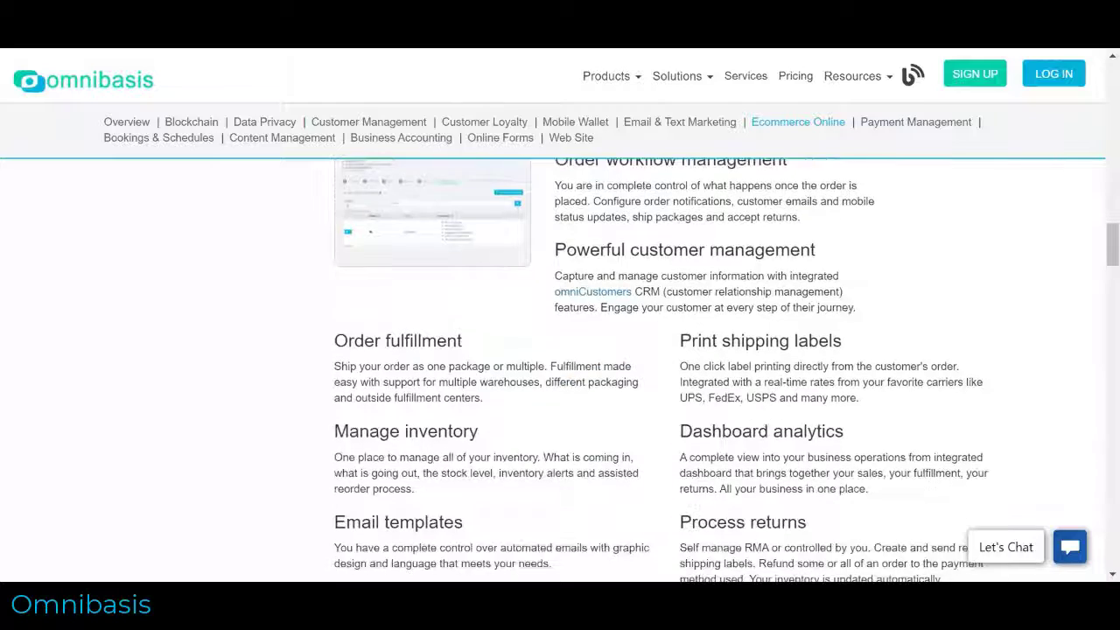
scroll(down, 3)
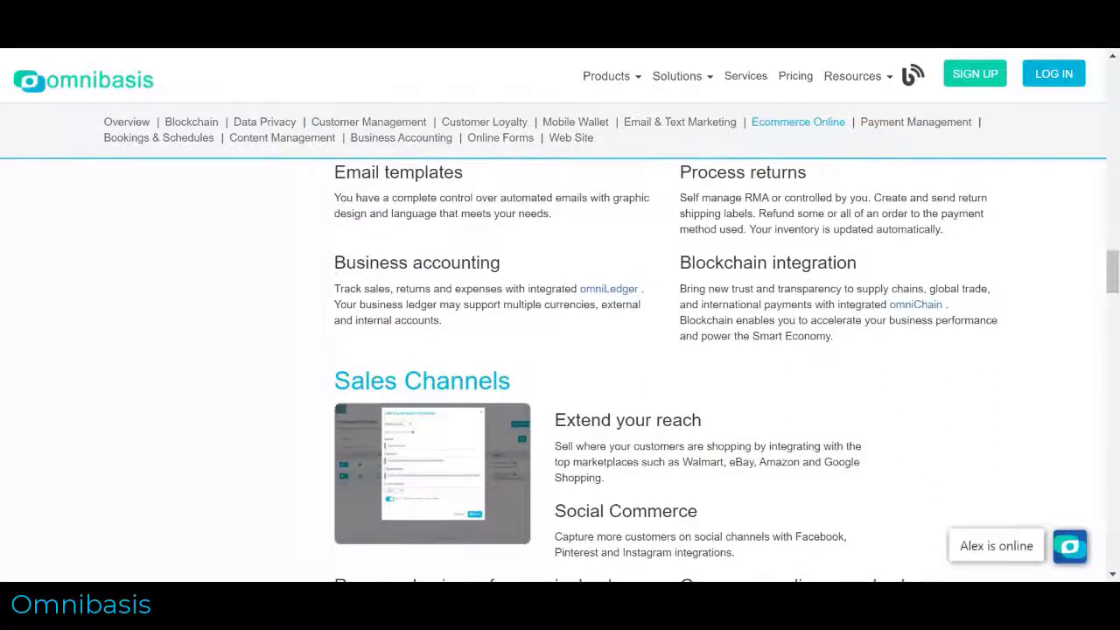
scroll(down, 3)
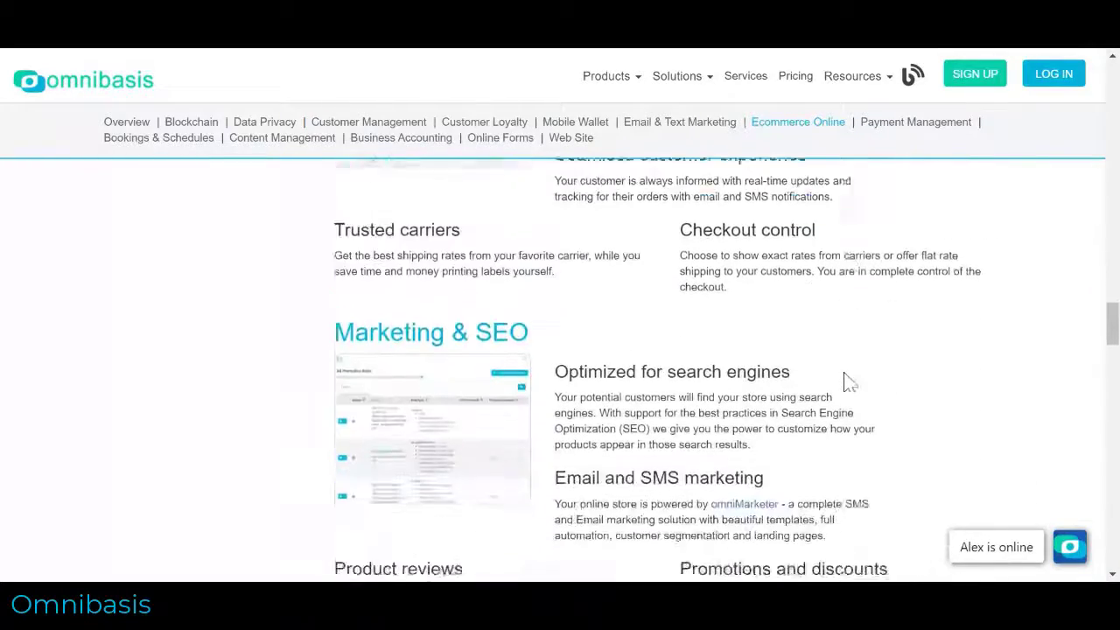
scroll(down, 3)
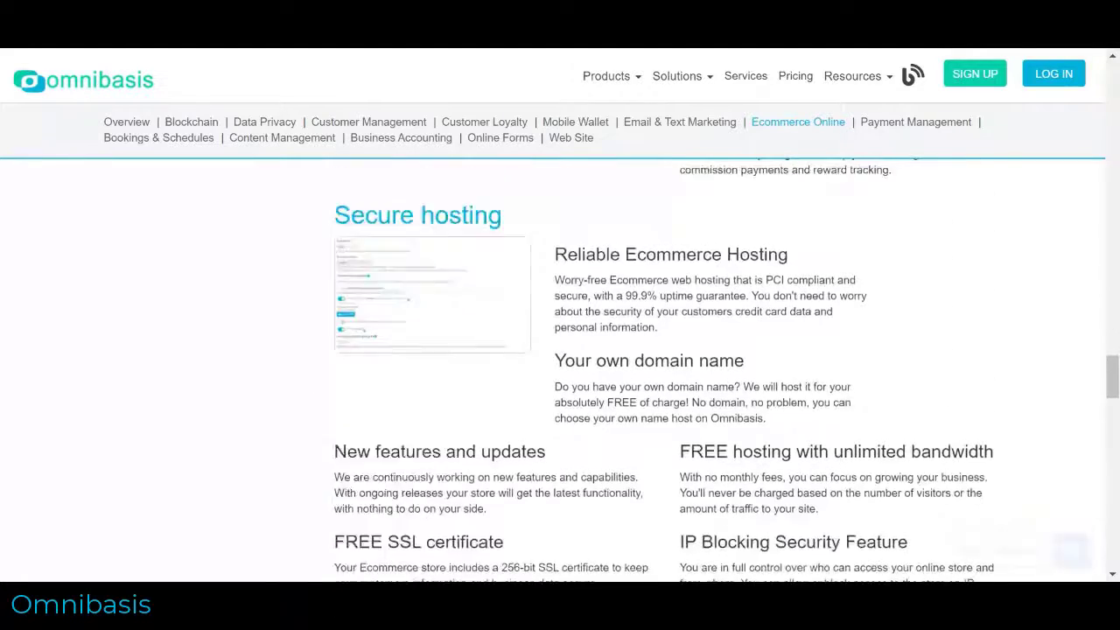
scroll(down, 3)
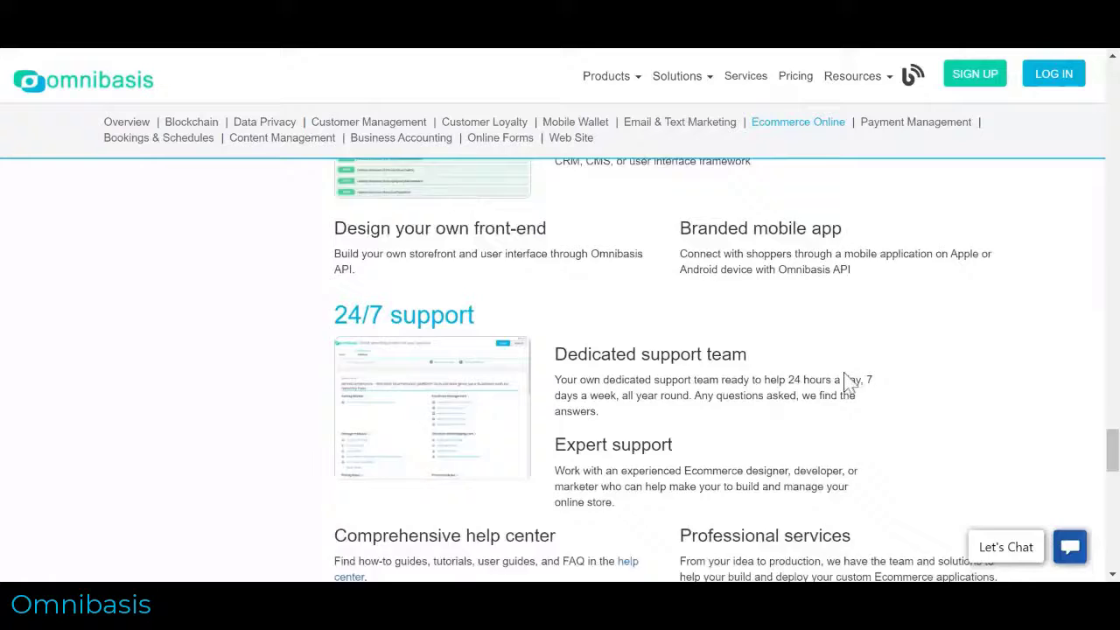
scroll(down, 3)
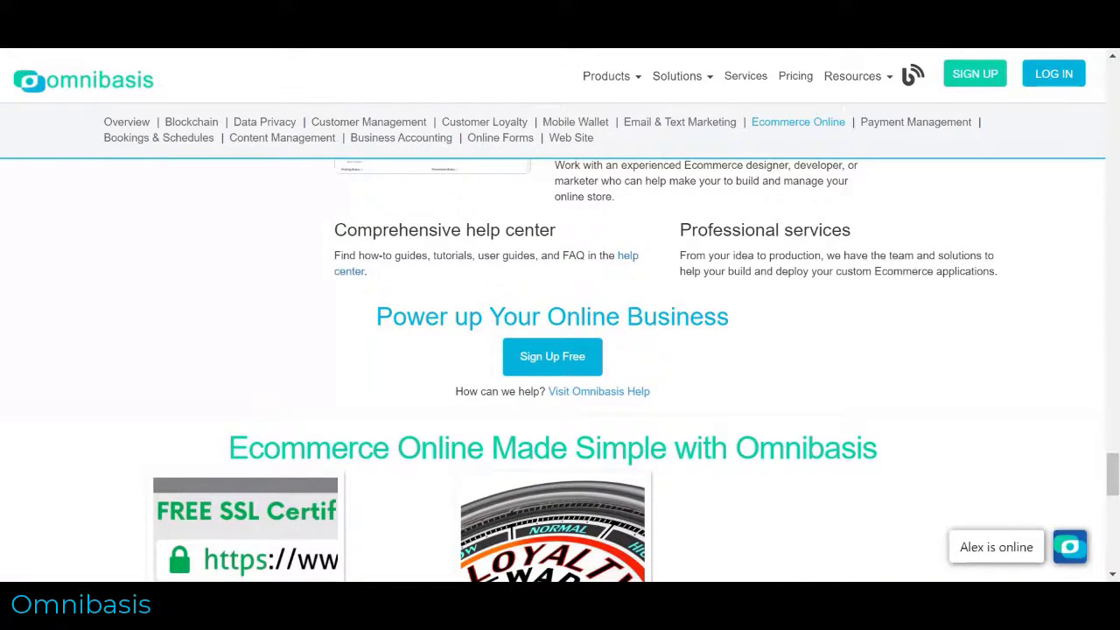
scroll(down, 3)
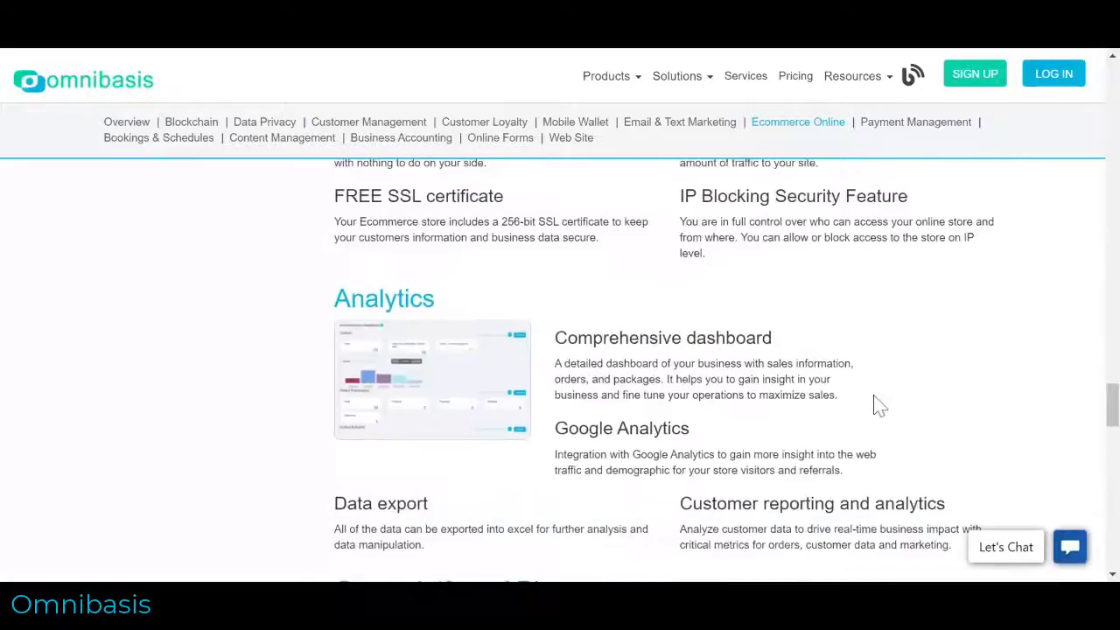
scroll(down, 3)
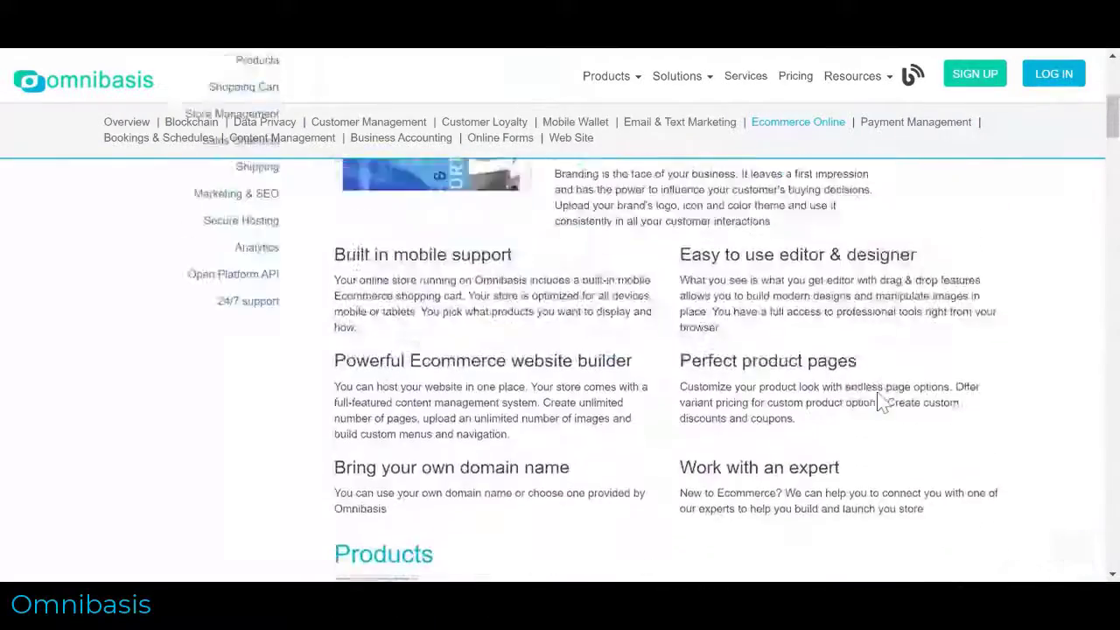
scroll(up, 3)
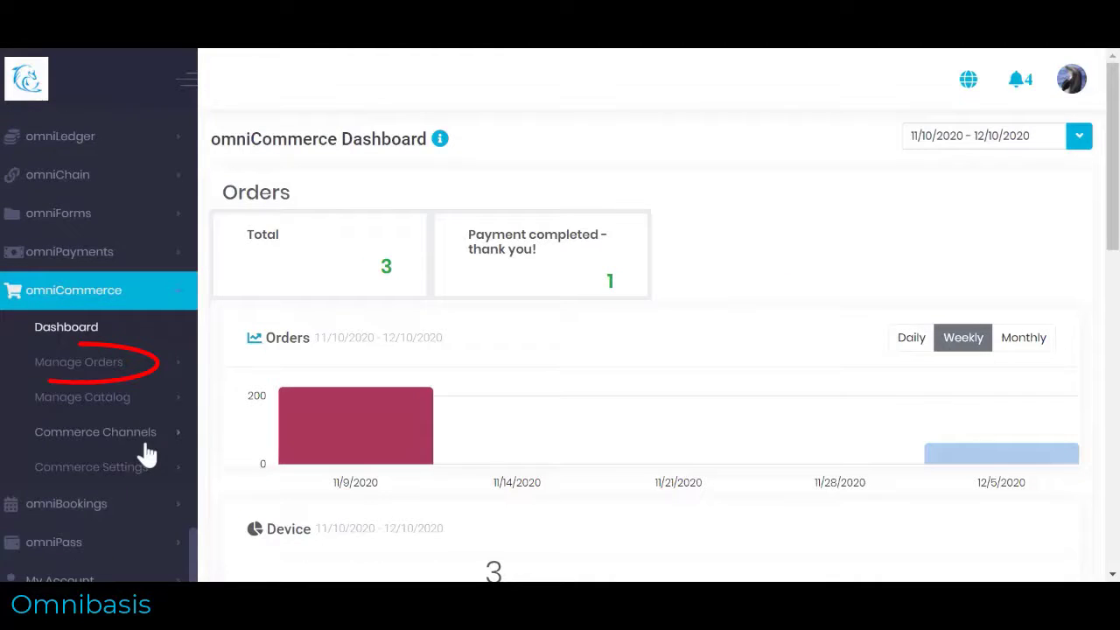
Create order ORD20201210-2 from the Orders list with customer Greek Dolphin
click(78, 361)
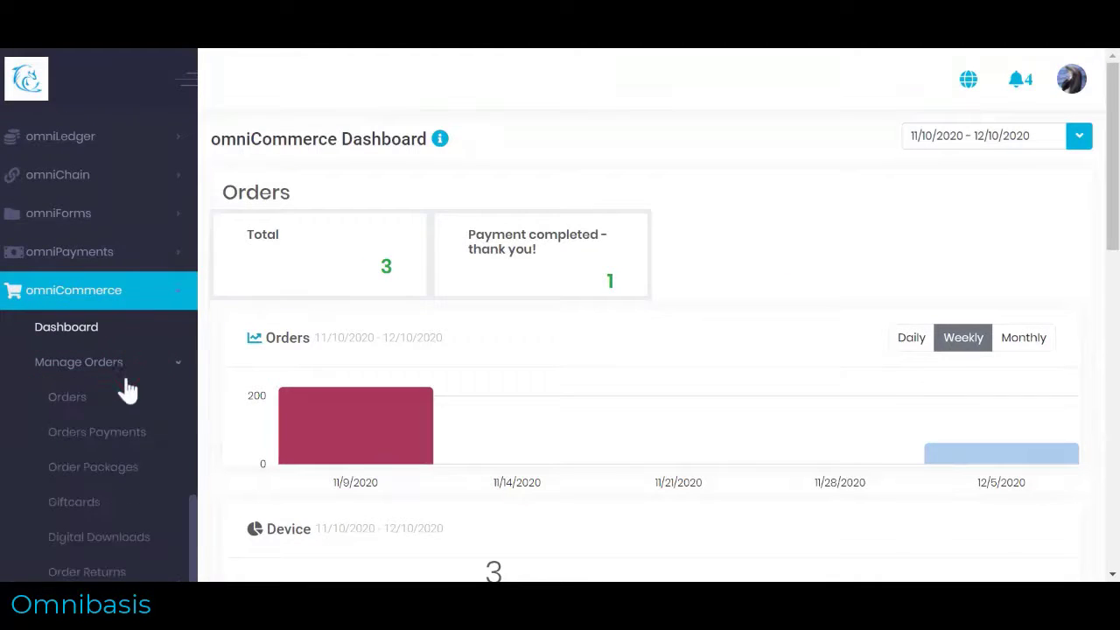
click(67, 397)
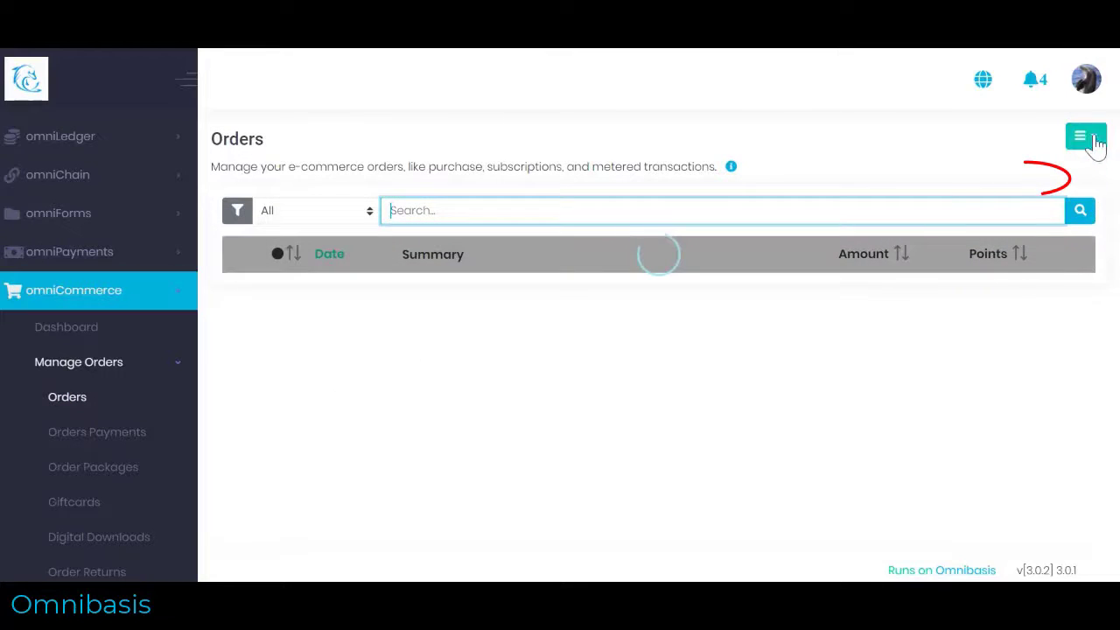
click(1085, 138)
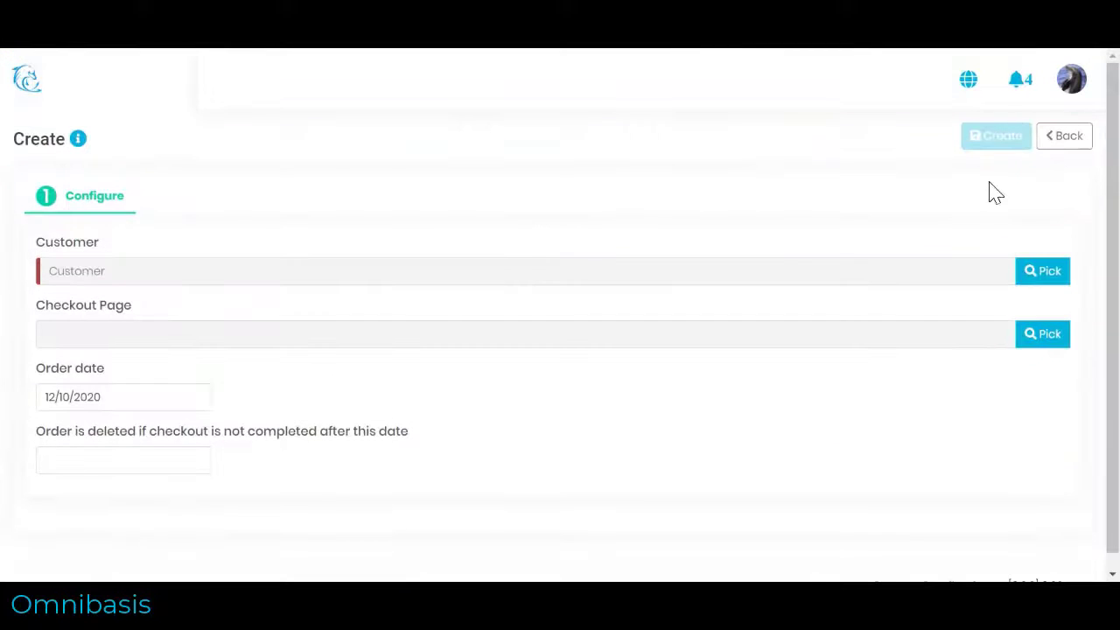
click(1042, 271)
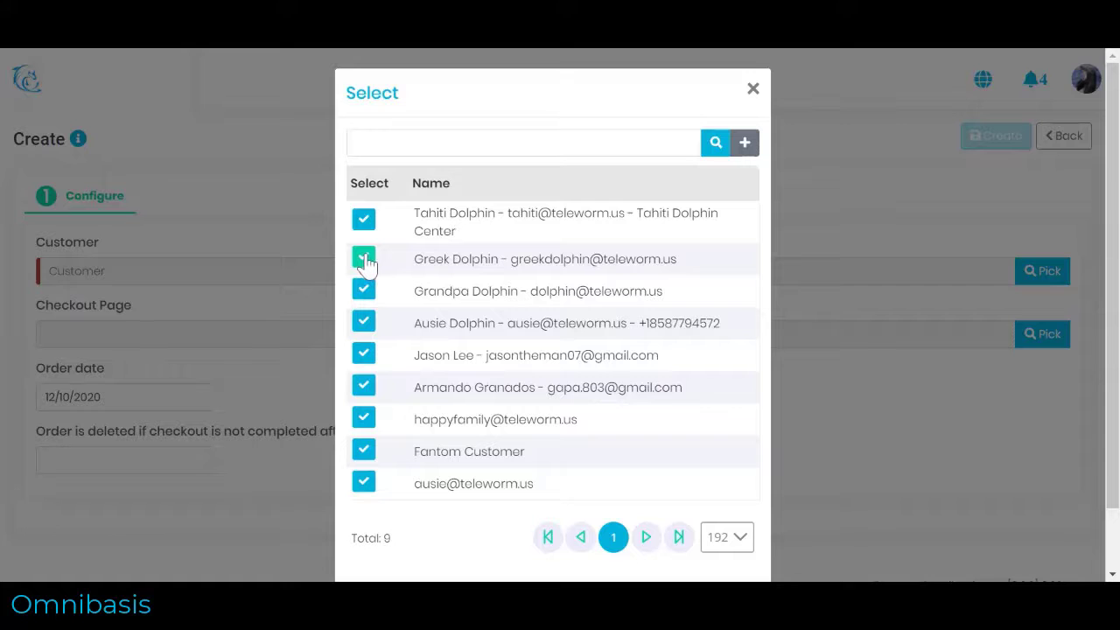
click(363, 259)
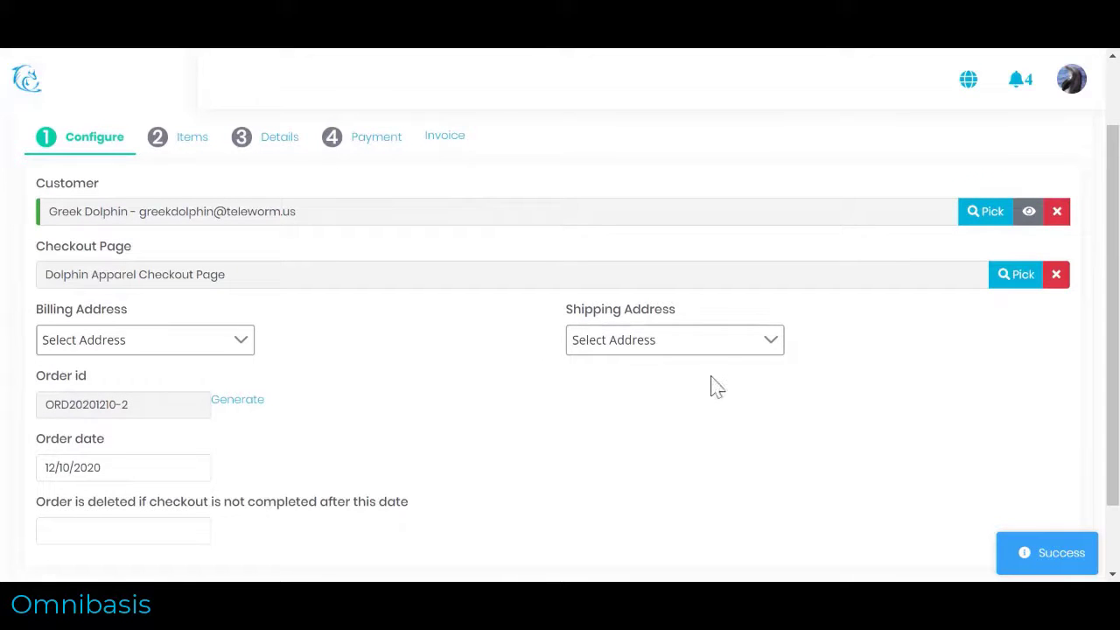
click(674, 340)
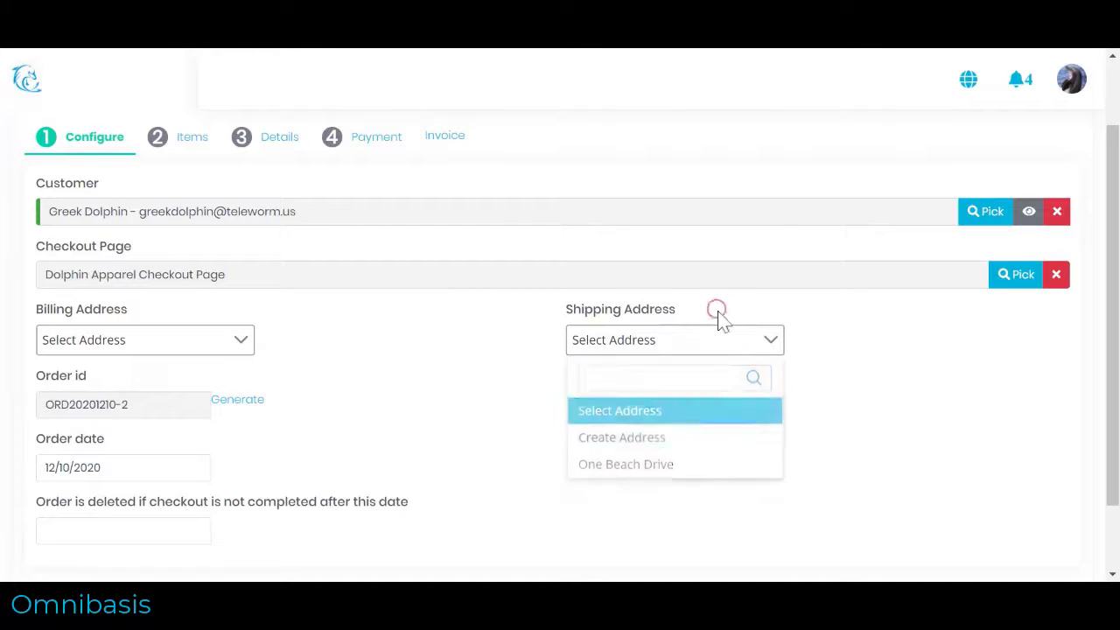
click(122, 404)
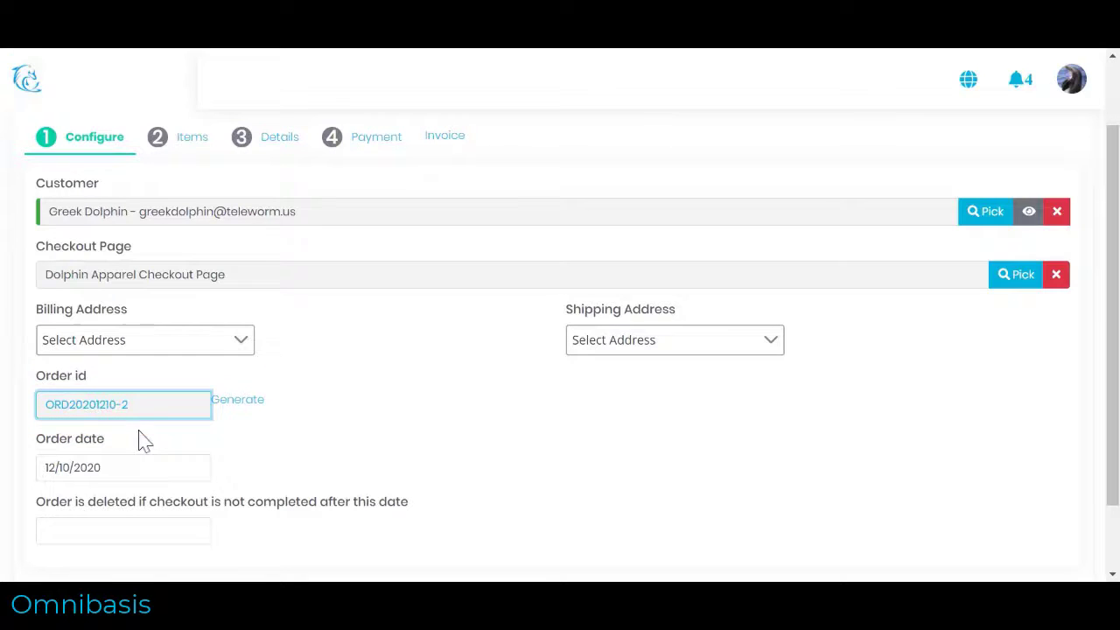
click(122, 467)
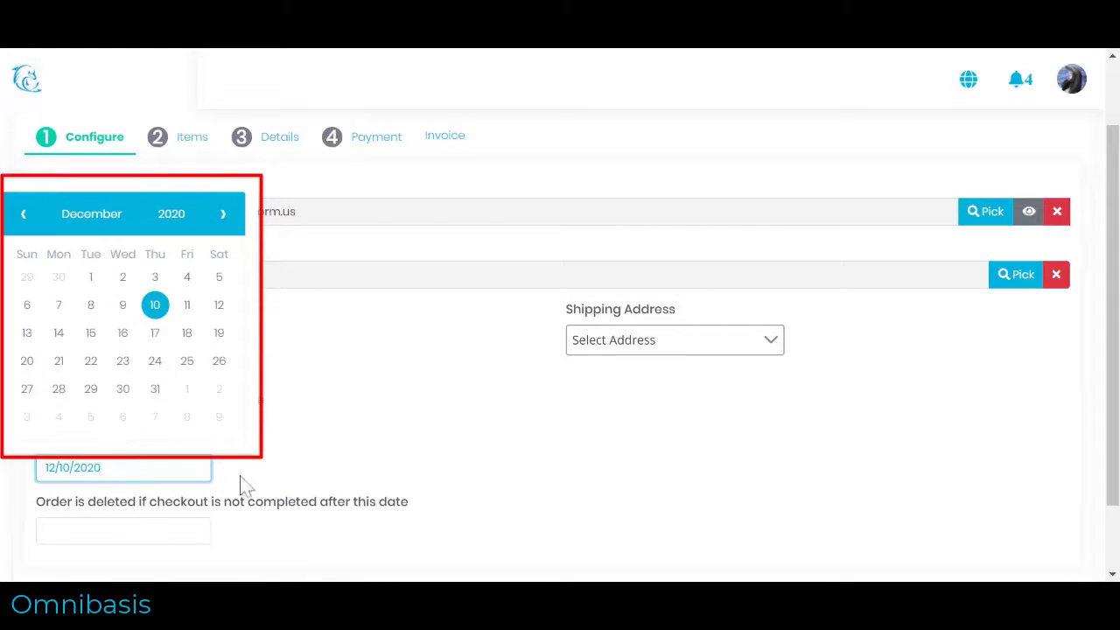
mouse_move(372, 442)
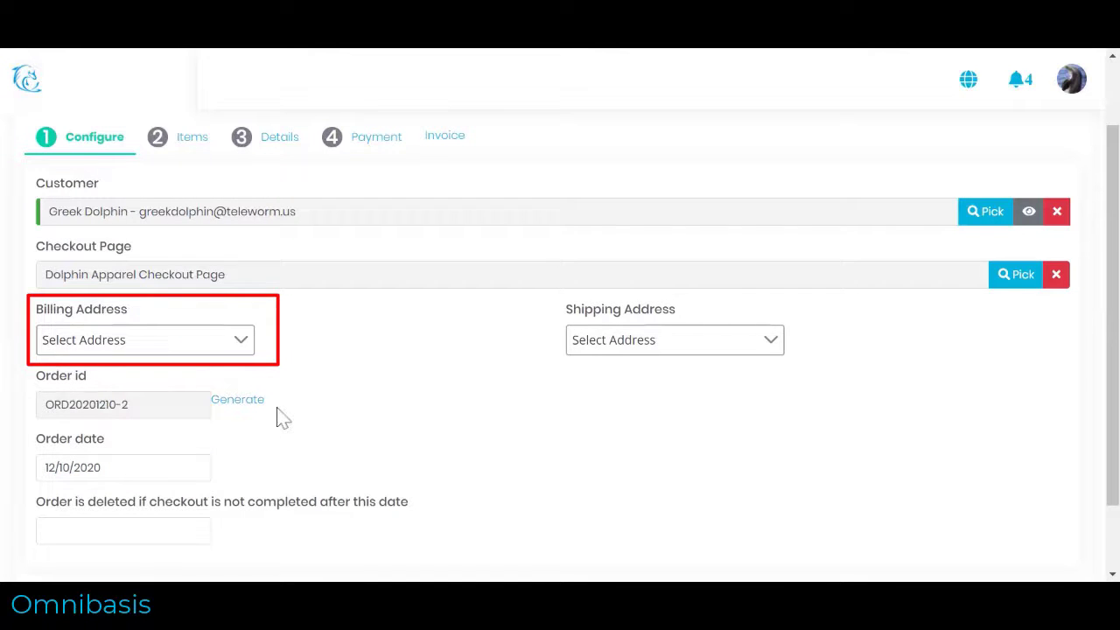
click(674, 339)
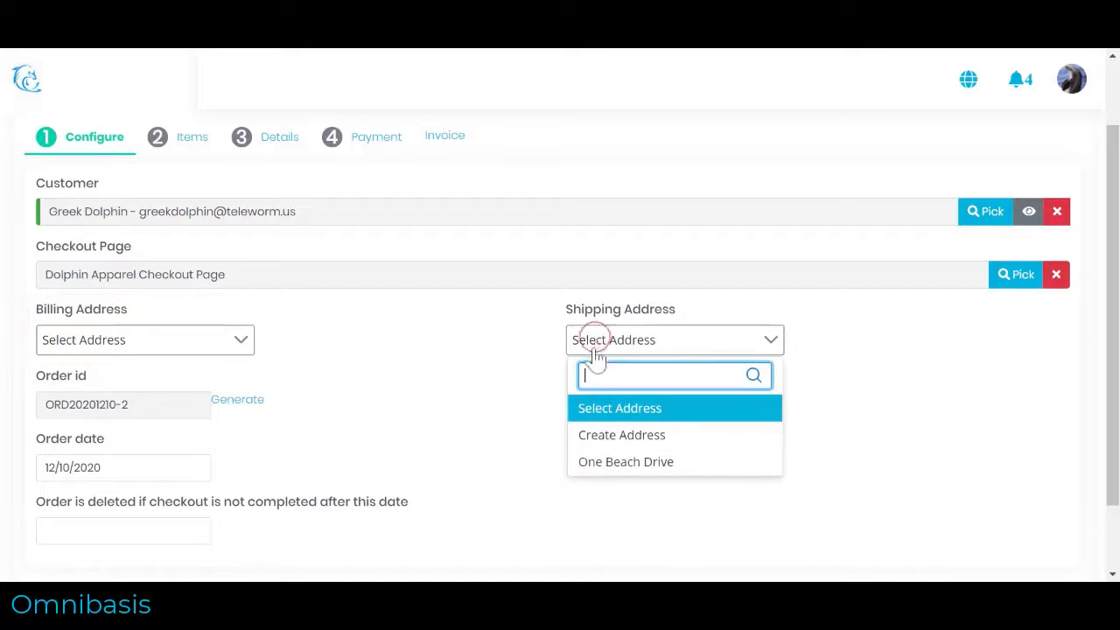
click(626, 461)
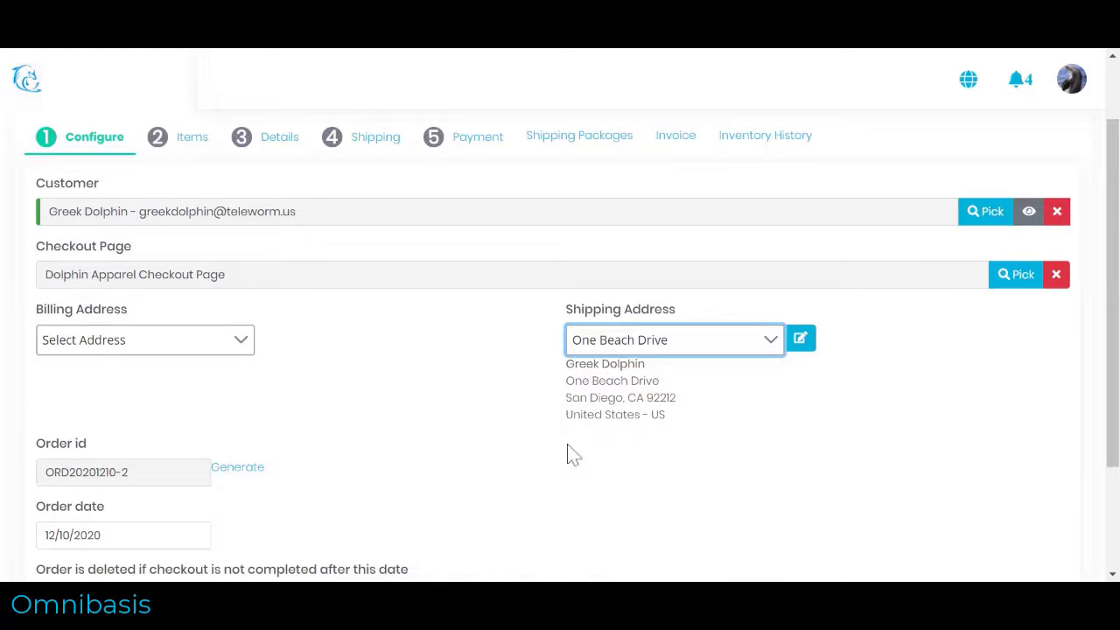
Open a new billing address form and close it without saving
click(145, 340)
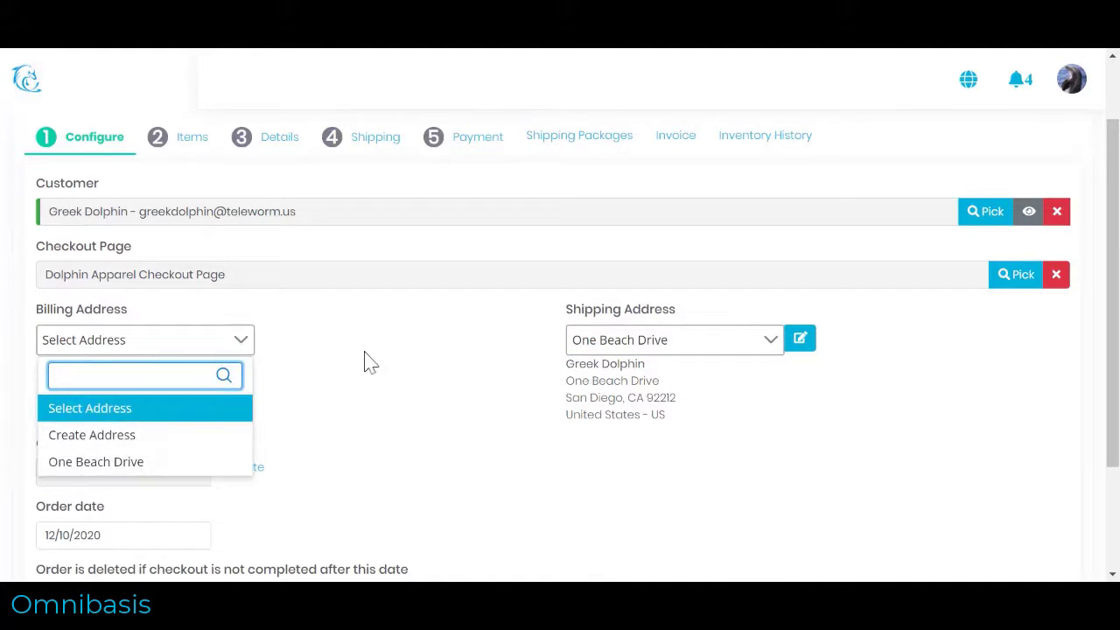
click(92, 435)
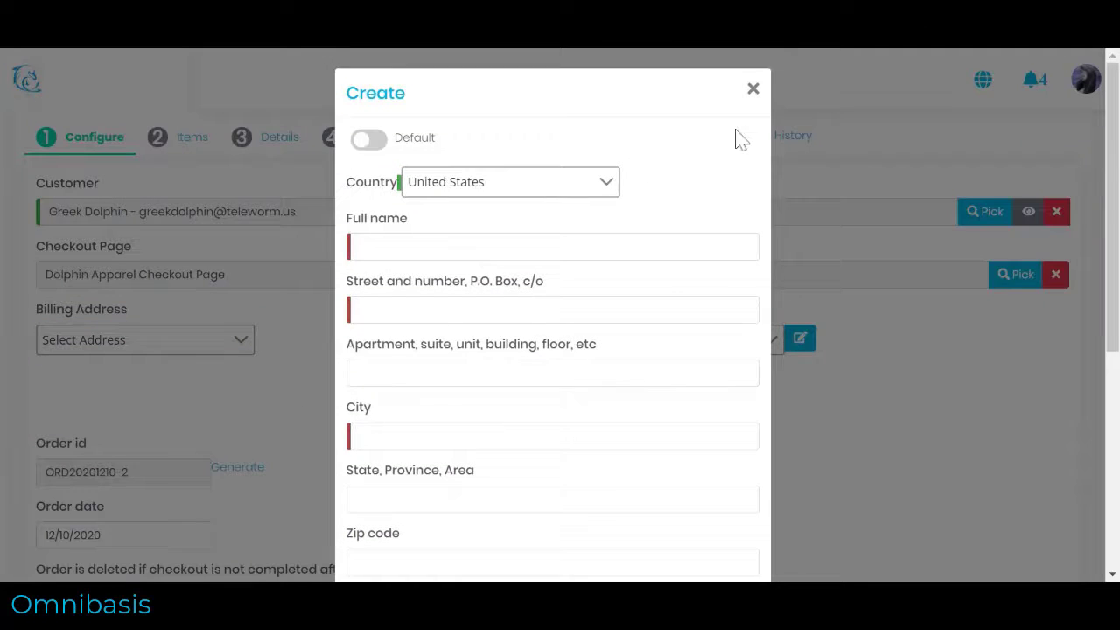
click(752, 88)
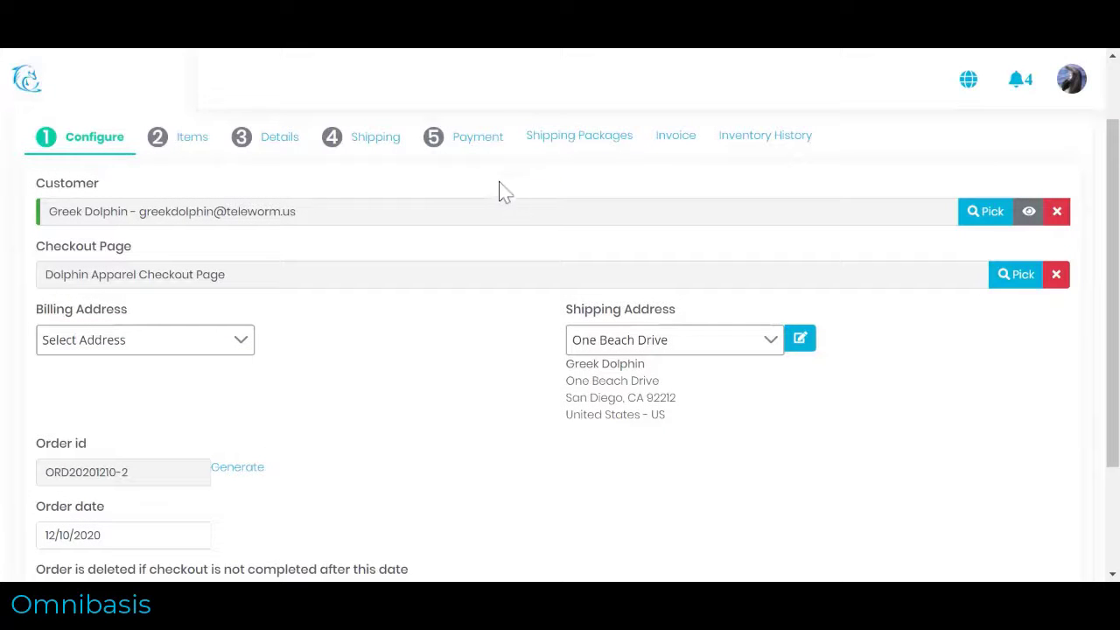
mouse_move(565, 392)
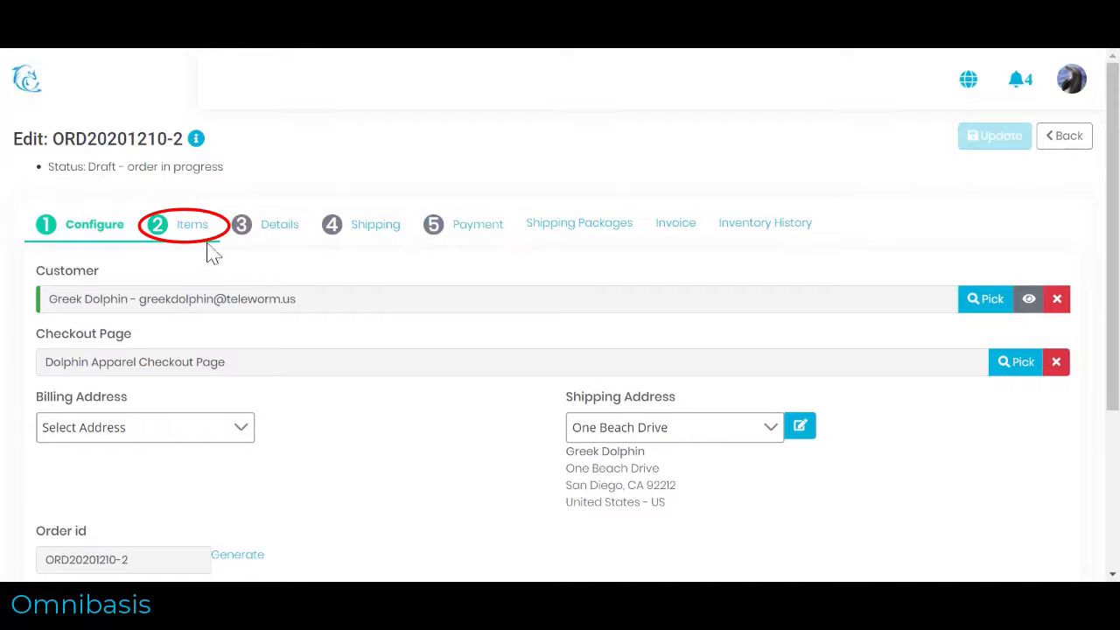
Add the Dolphin Hat product to the order's items
click(191, 224)
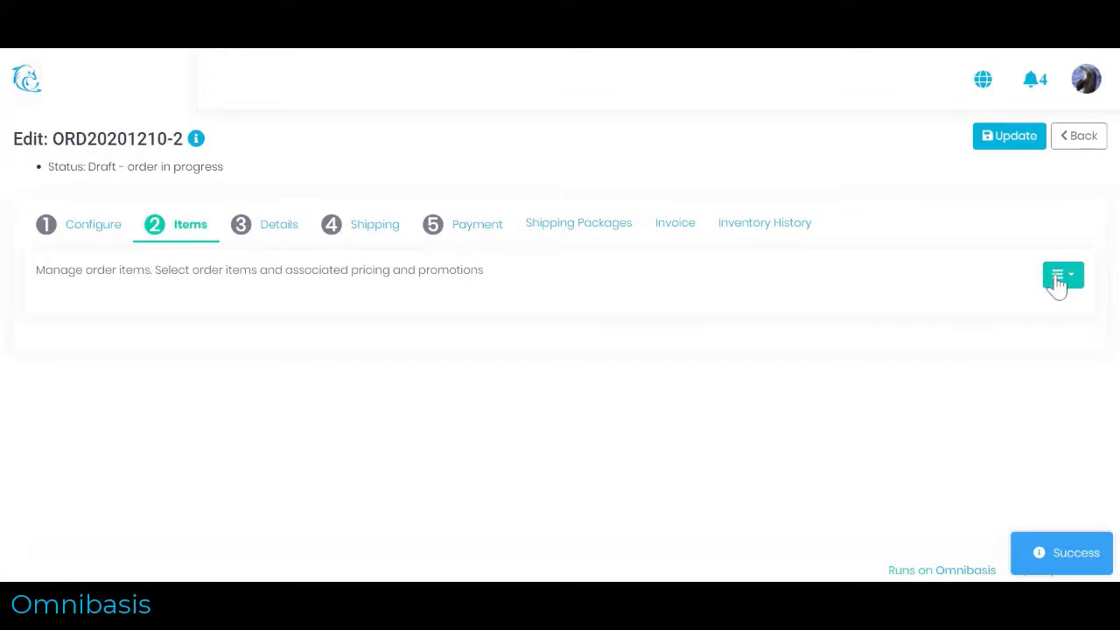
click(1058, 275)
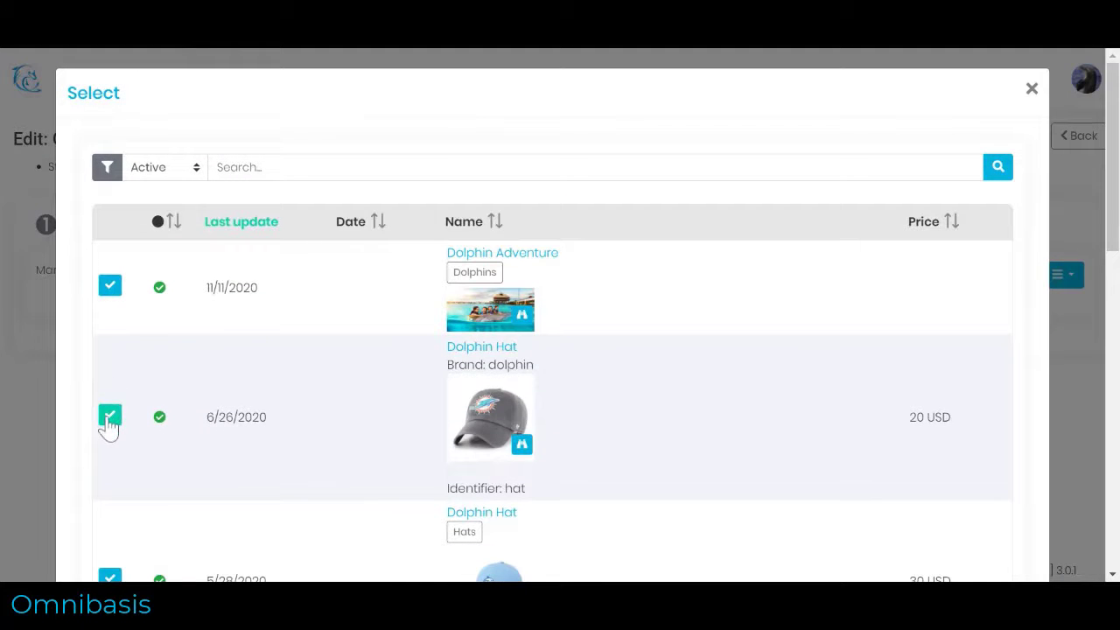
click(109, 416)
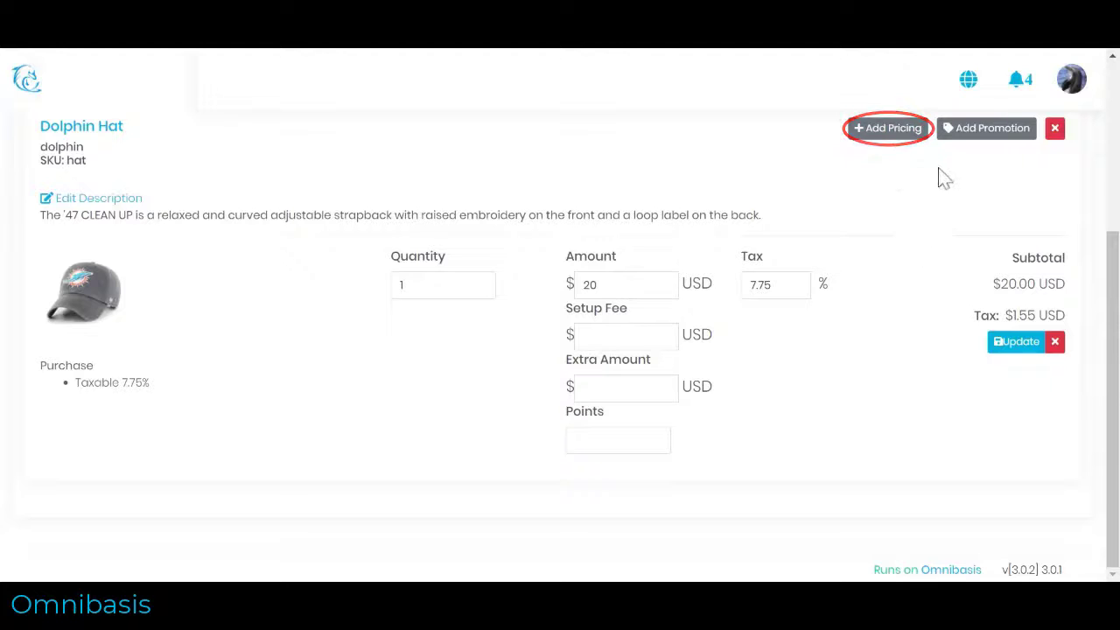
Review the hat's Add Pricing and Add Promotion dialogs and close both
click(887, 128)
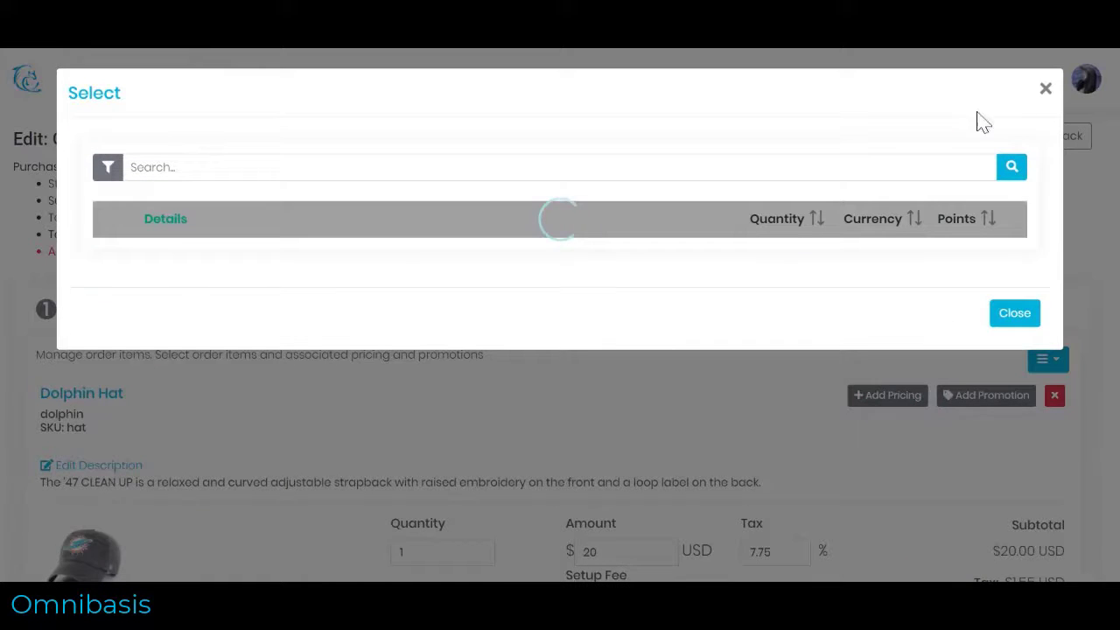
click(1045, 88)
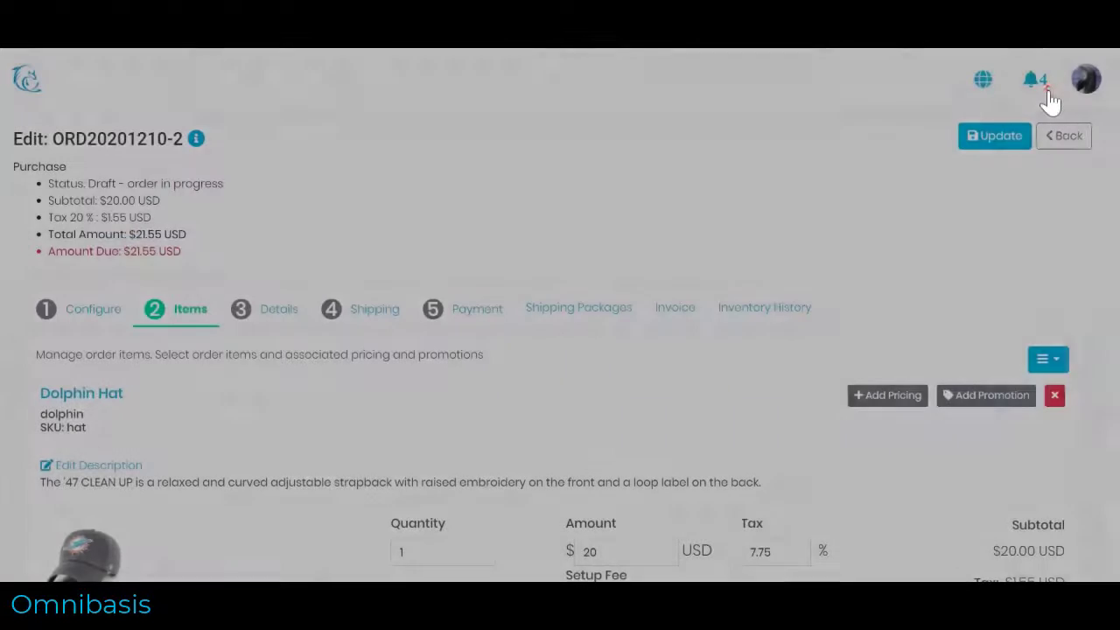
scroll(down, 3)
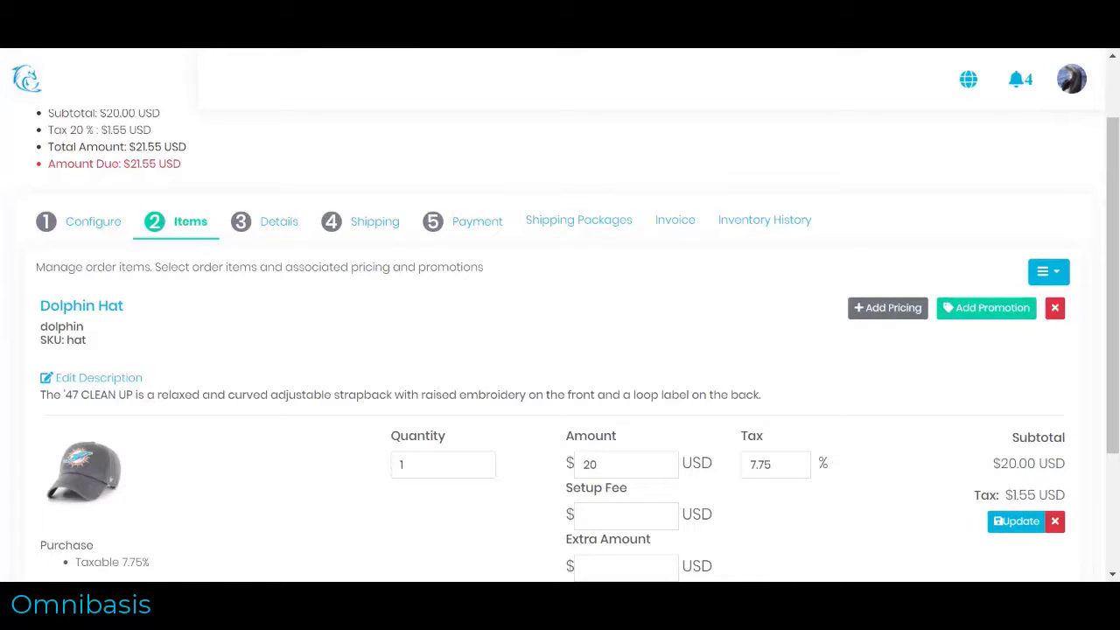
click(986, 307)
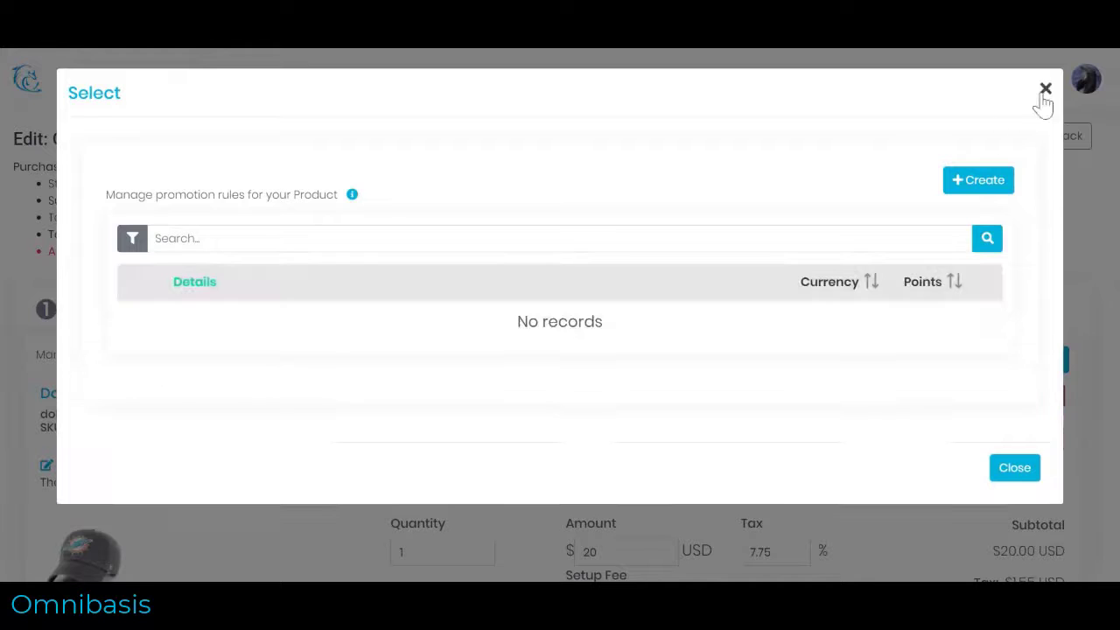
click(1045, 89)
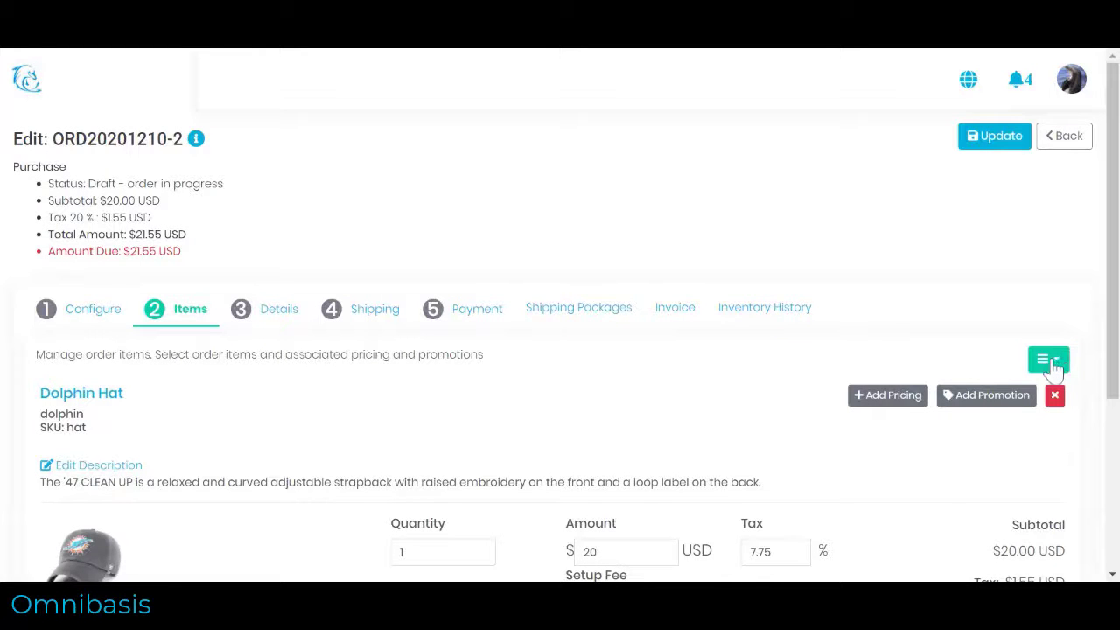
Add the 10OFF returning-customer promotion to the order
click(1047, 360)
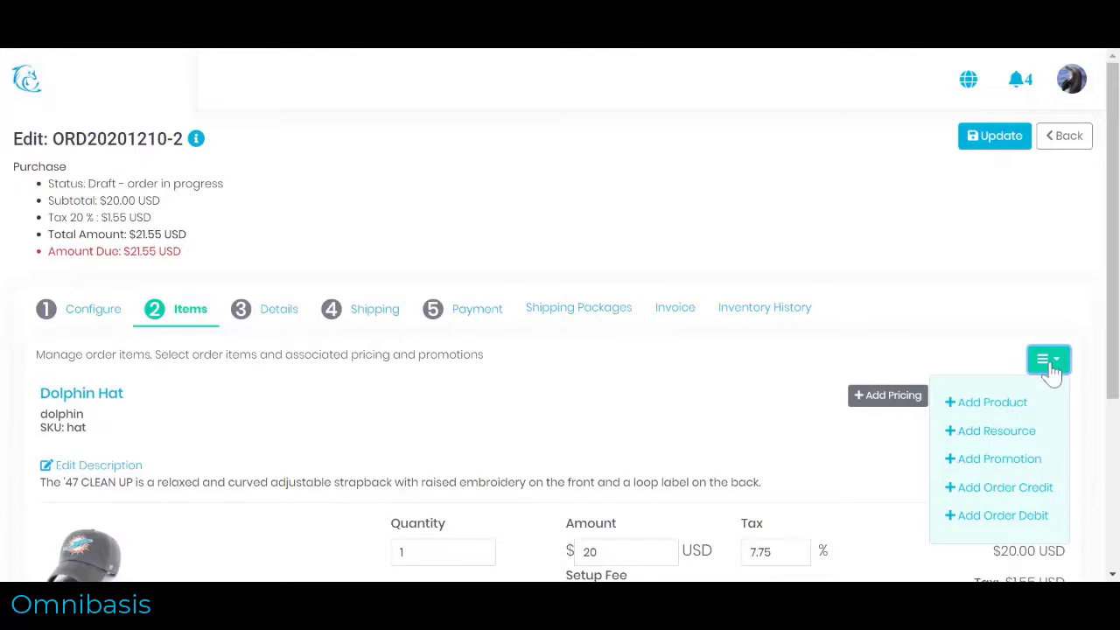
click(1000, 459)
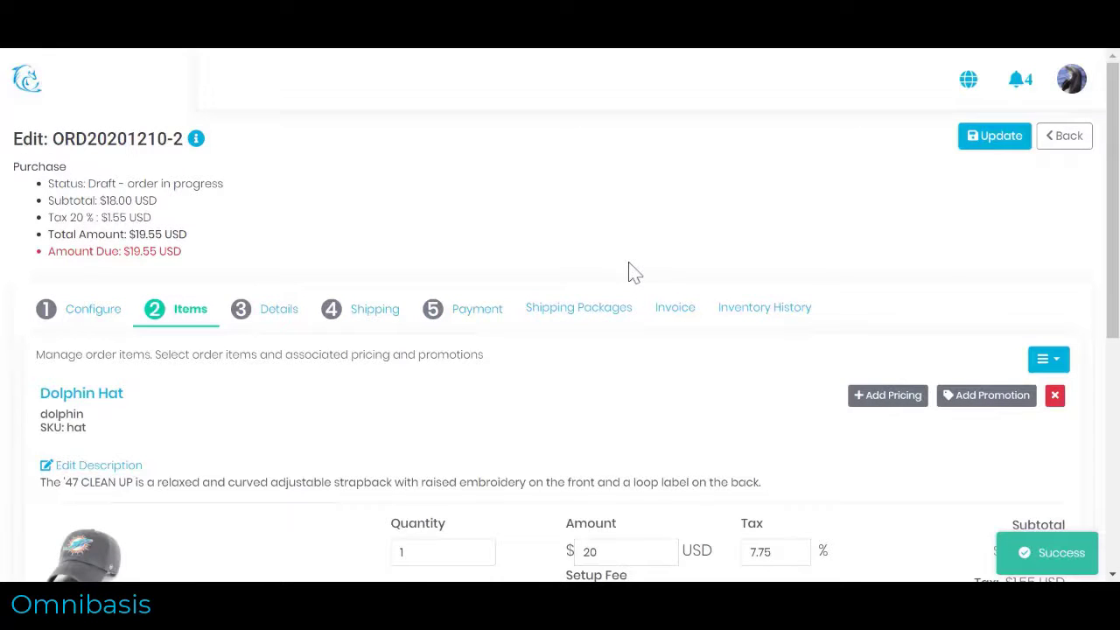
scroll(down, 3)
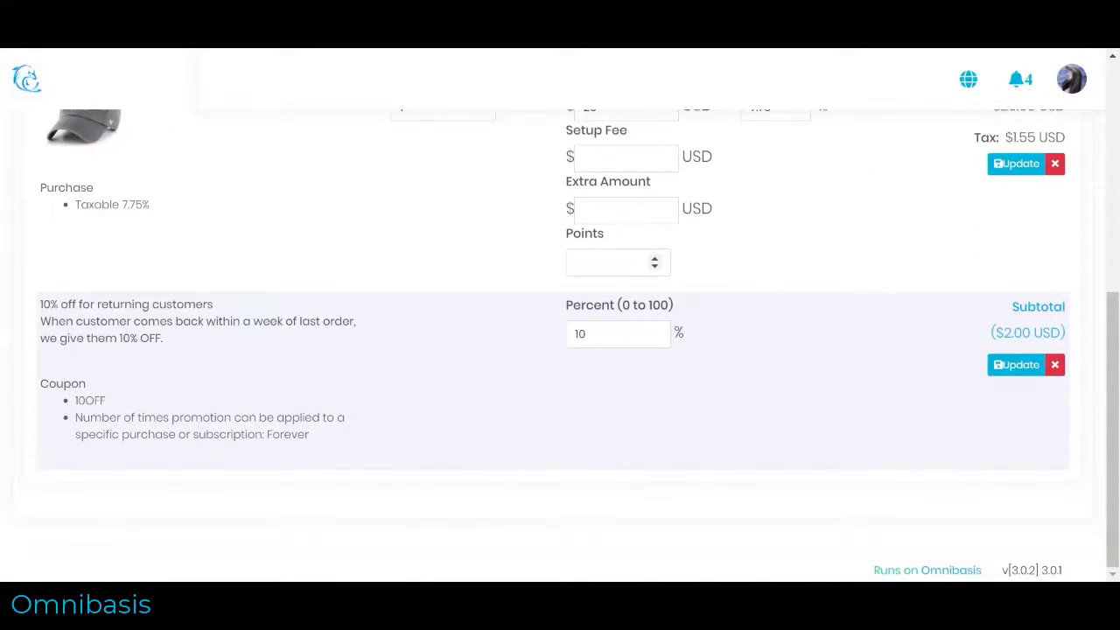
scroll(up, 3)
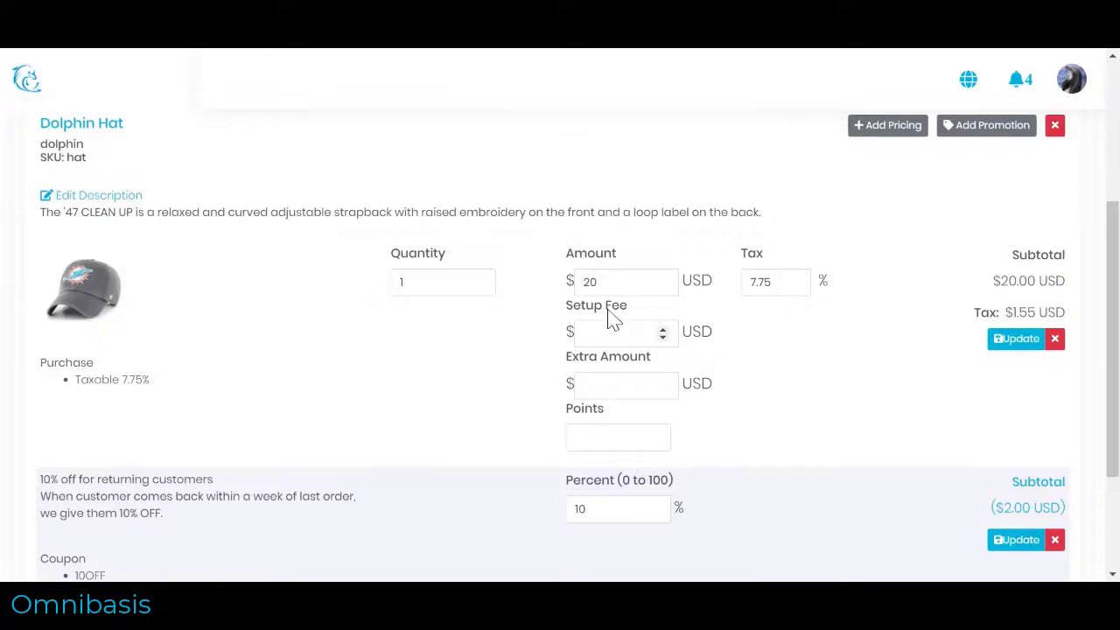
Raise the Dolphin Hat quantity to 2 and save the item, totaling $41.10
click(625, 281)
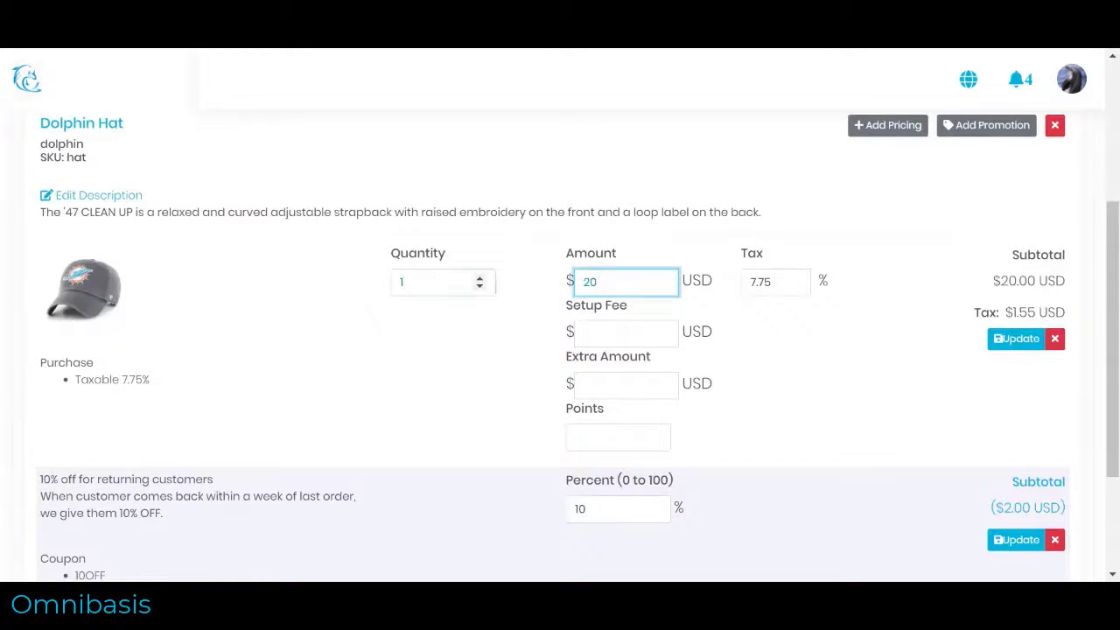
click(480, 277)
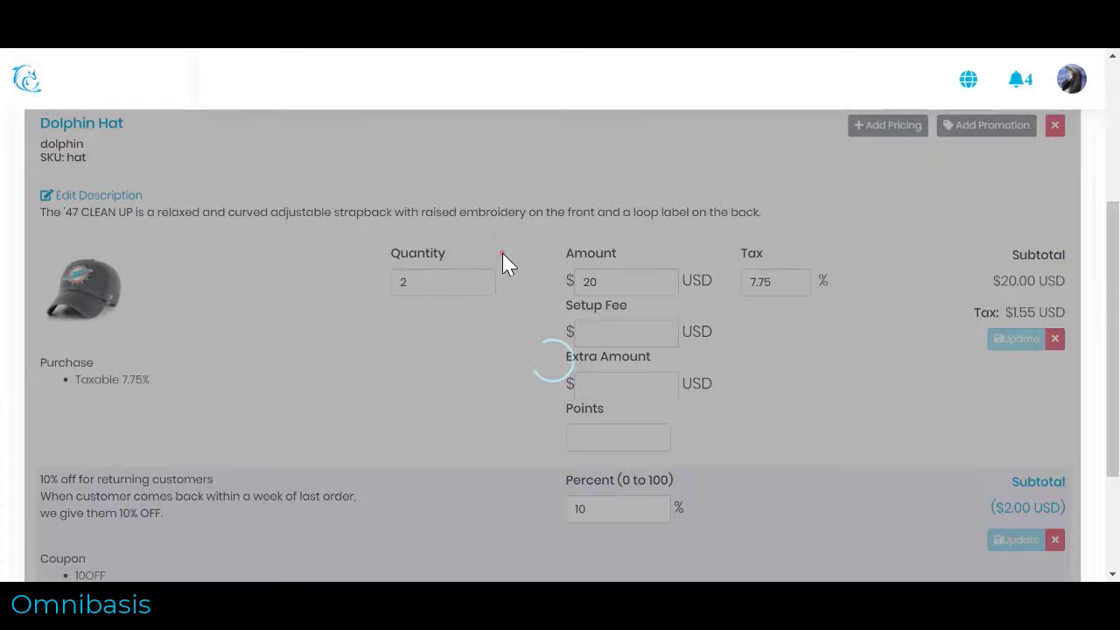
click(1016, 339)
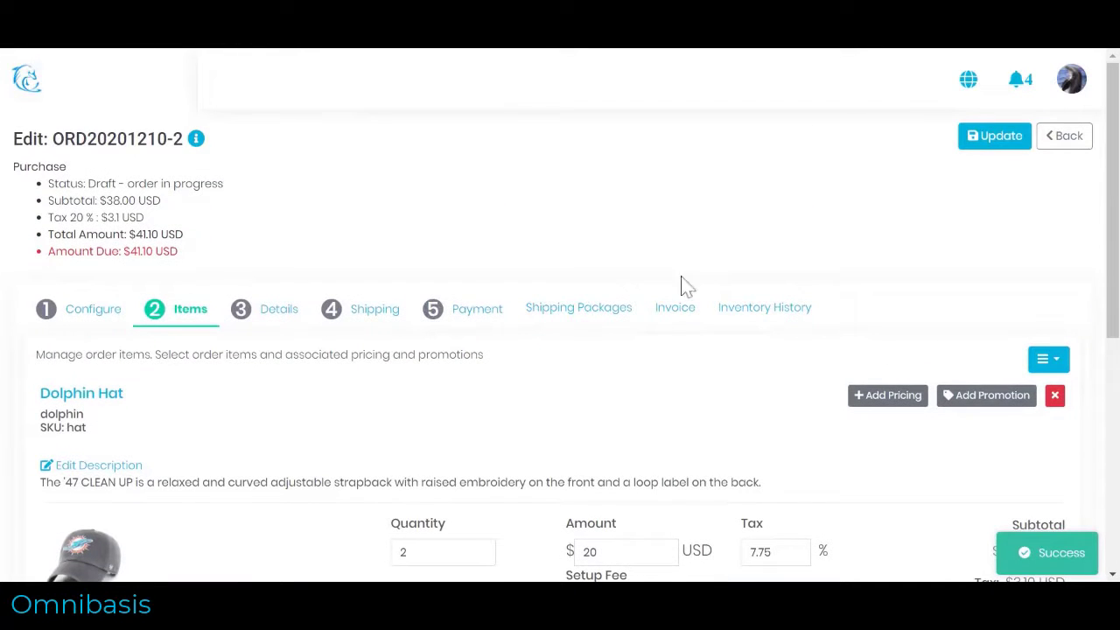
mouse_move(341, 256)
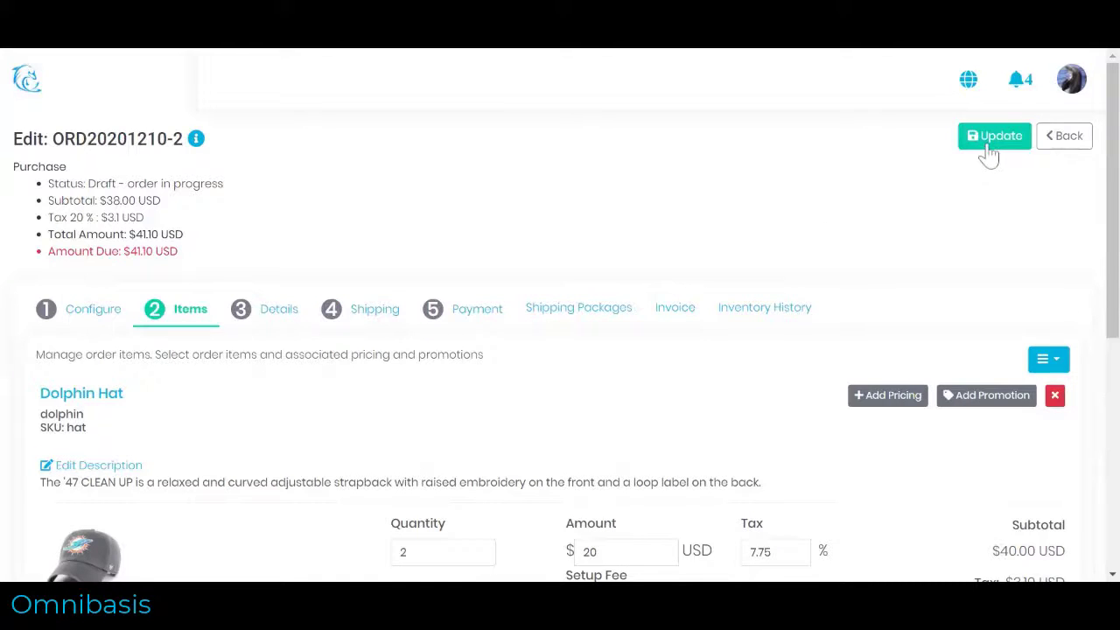
click(995, 136)
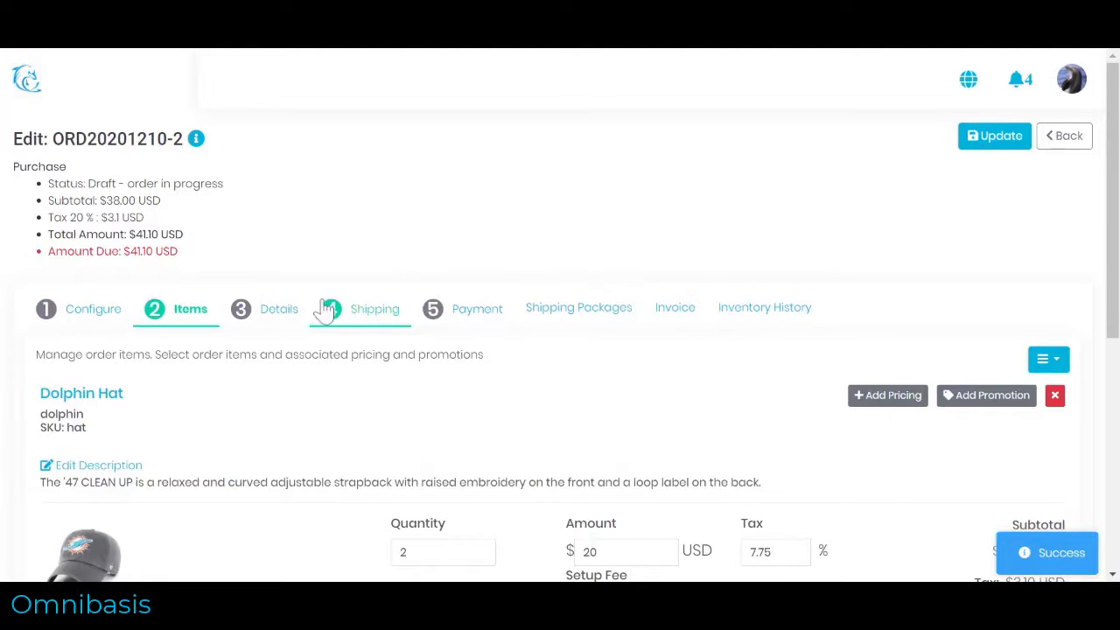
Enter 'None' as the order details on the Details step
click(278, 308)
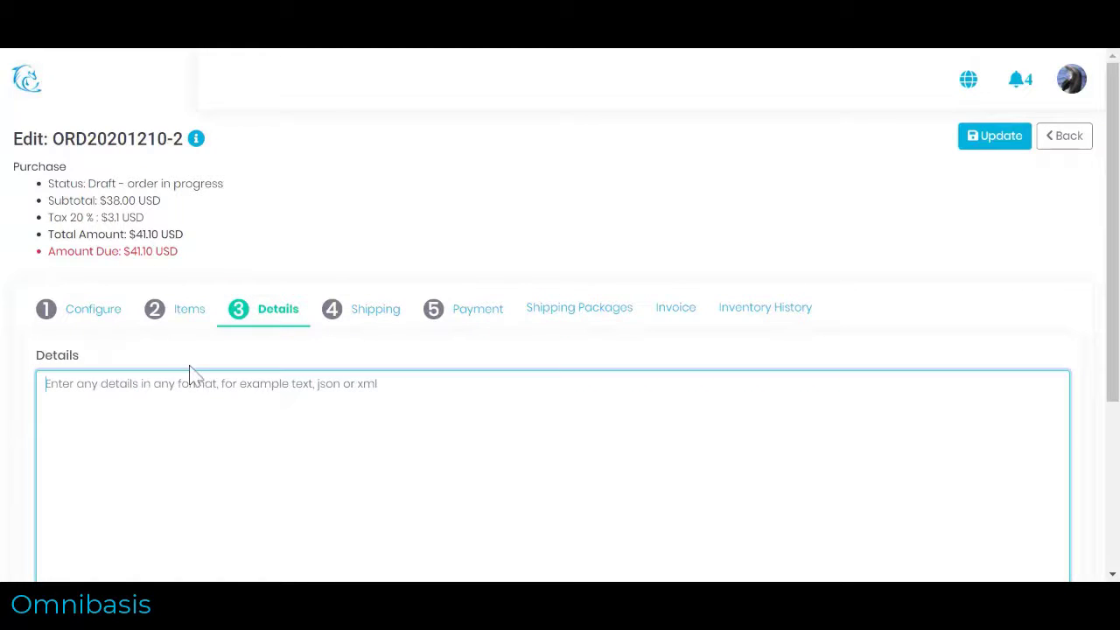
text(None)
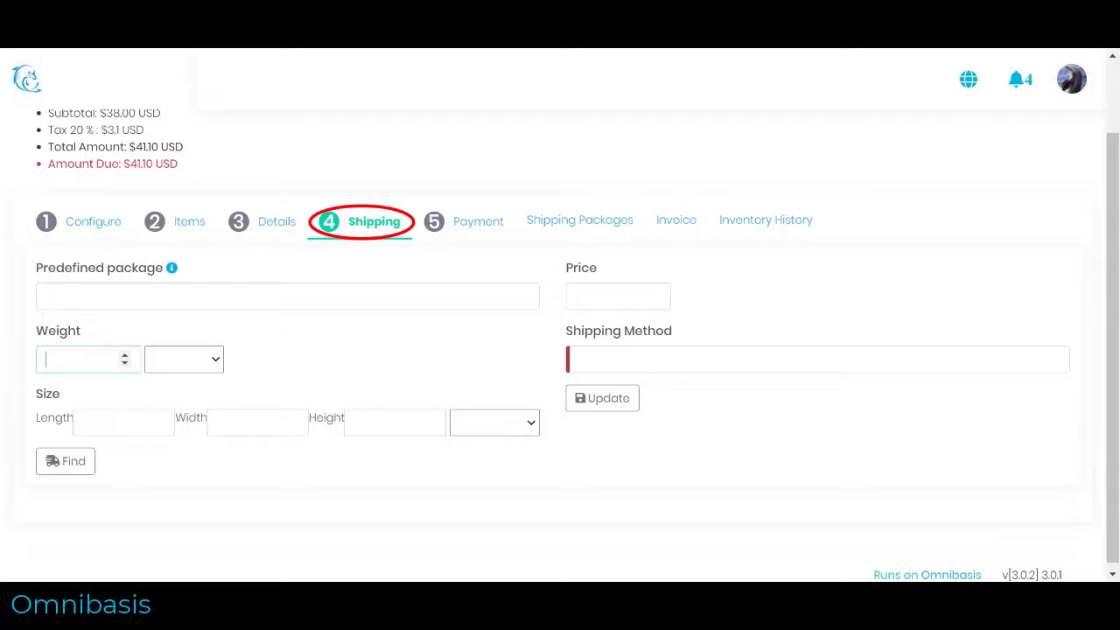
Enter a 2-ounce, 12×1×1-inch package and apply $9.99 Flat Rate shipping
text(2)
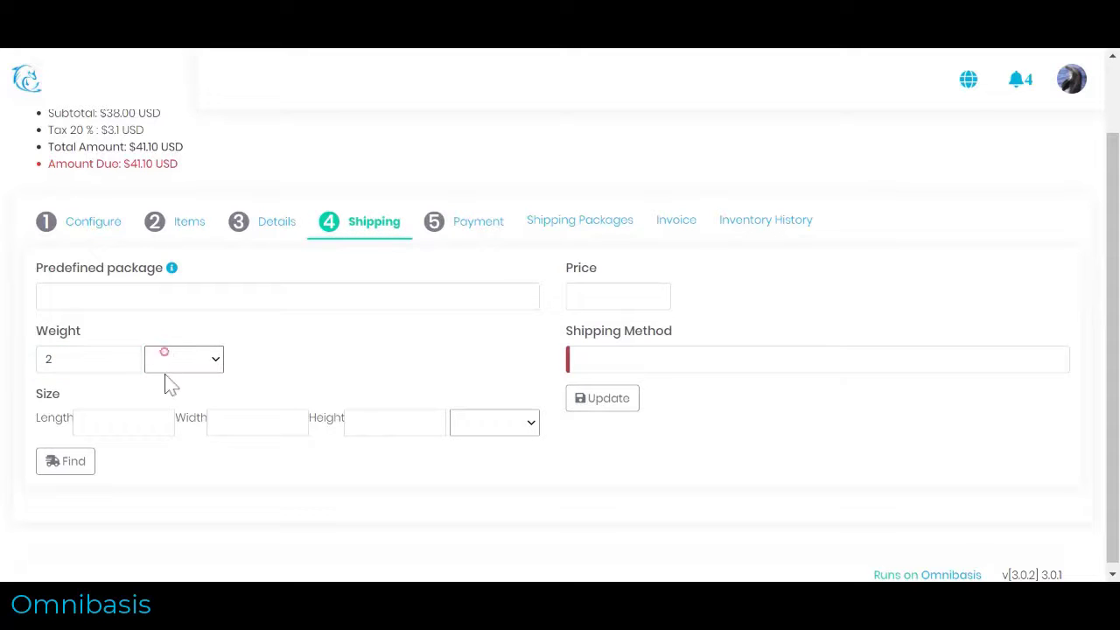
text(12)
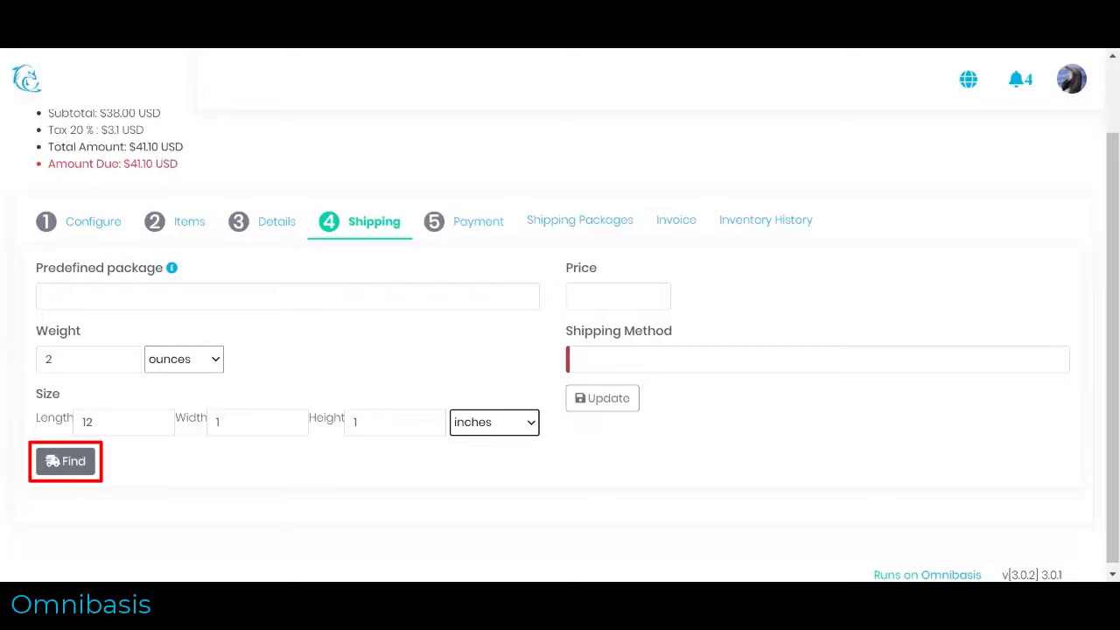
click(66, 461)
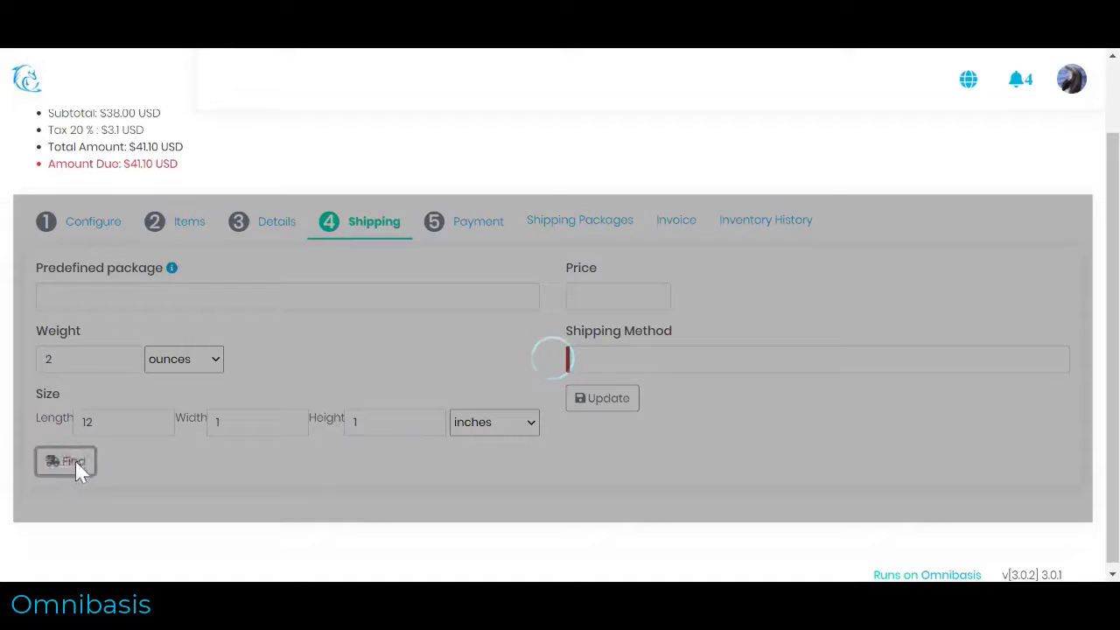
click(64, 461)
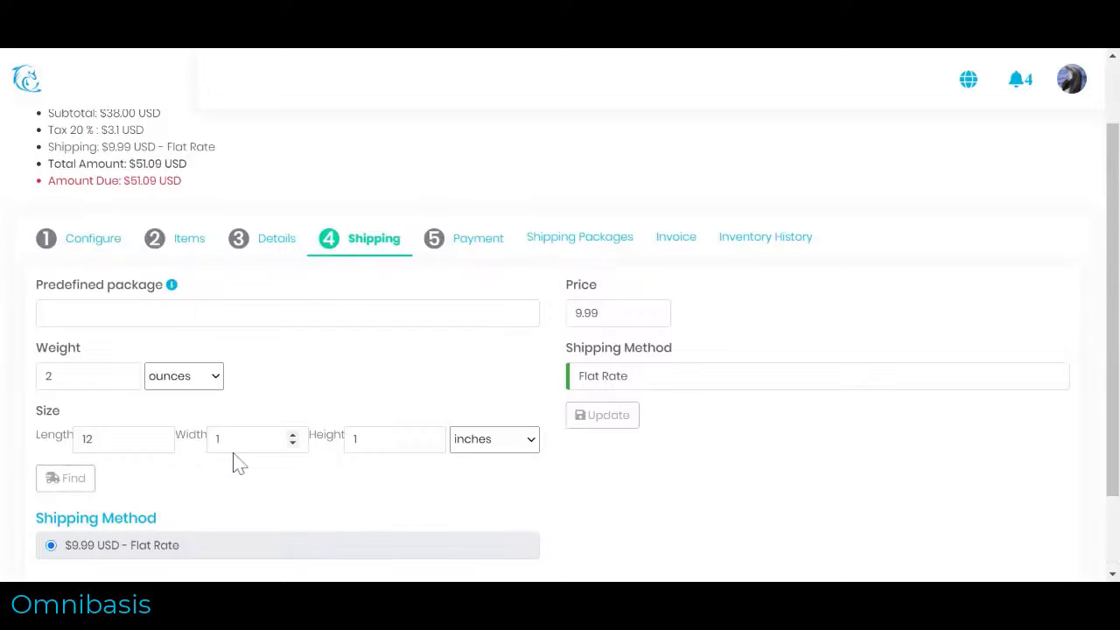
click(602, 415)
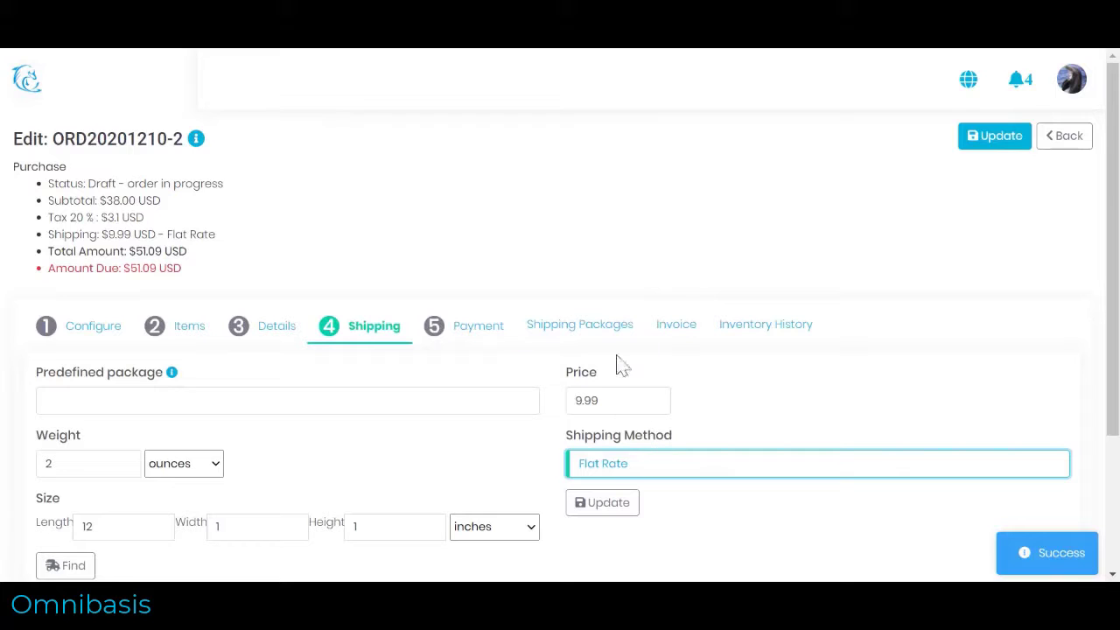
click(601, 502)
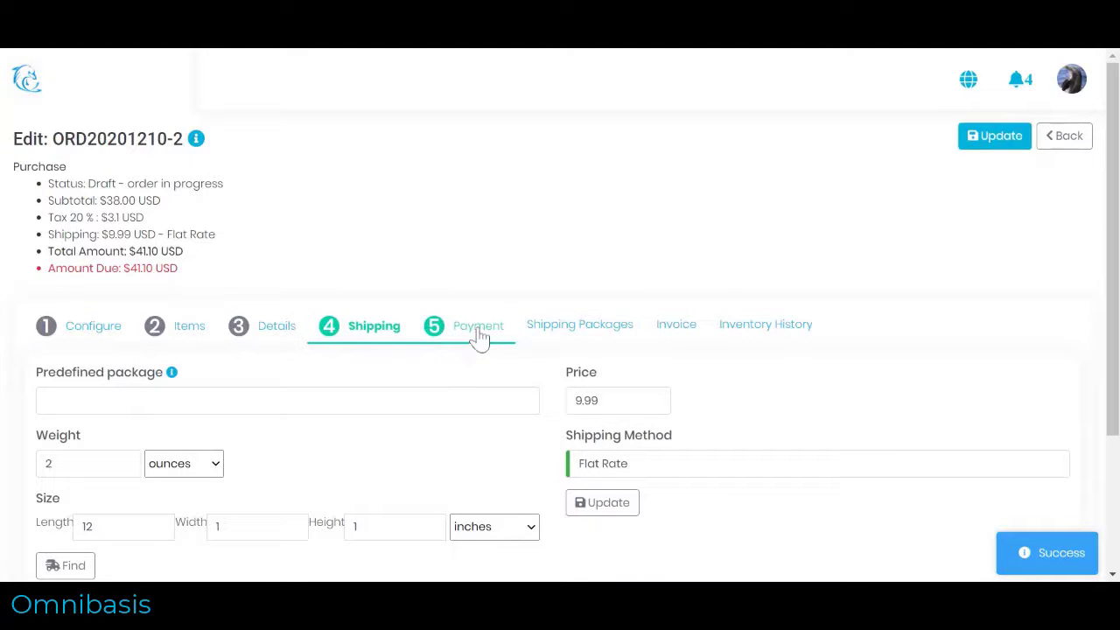
Open the Payment step and pick the terms-of-service consent
click(477, 325)
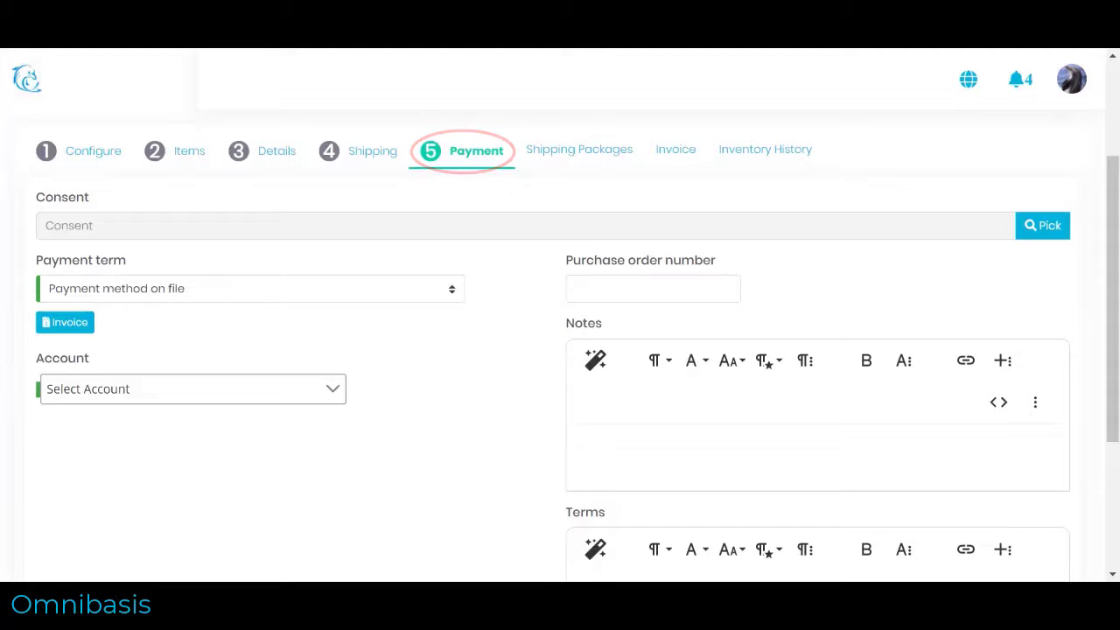
click(652, 288)
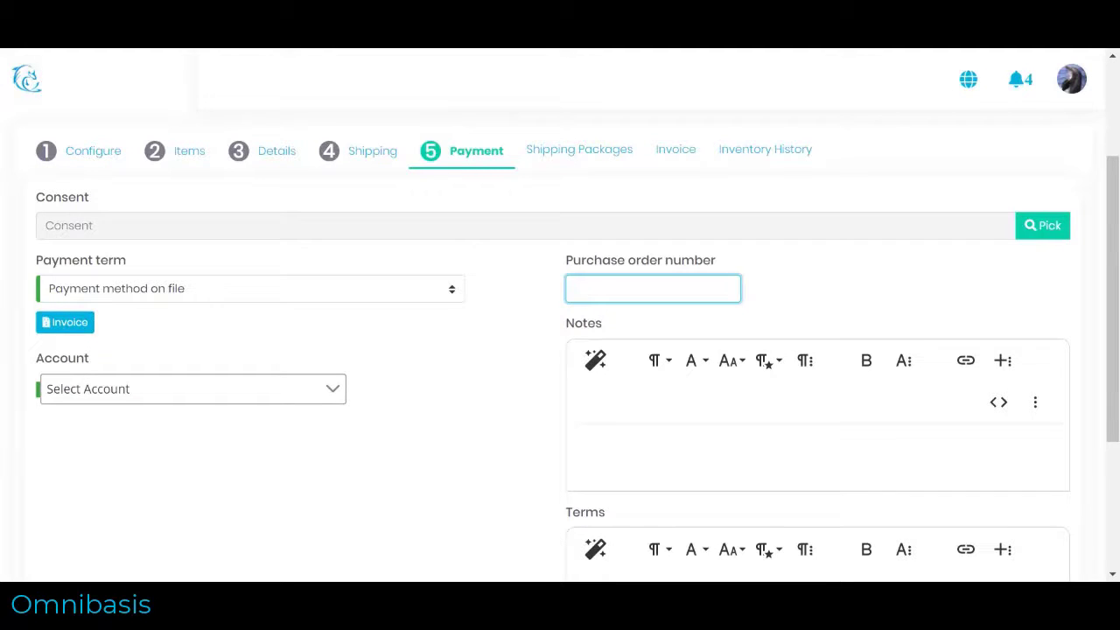
click(651, 288)
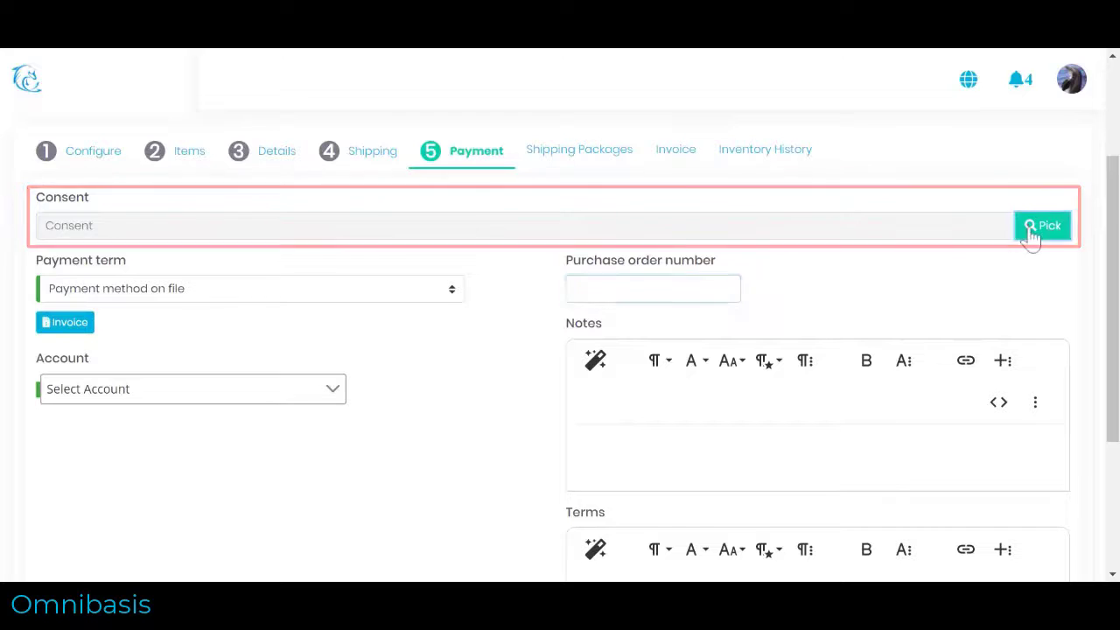
click(1042, 225)
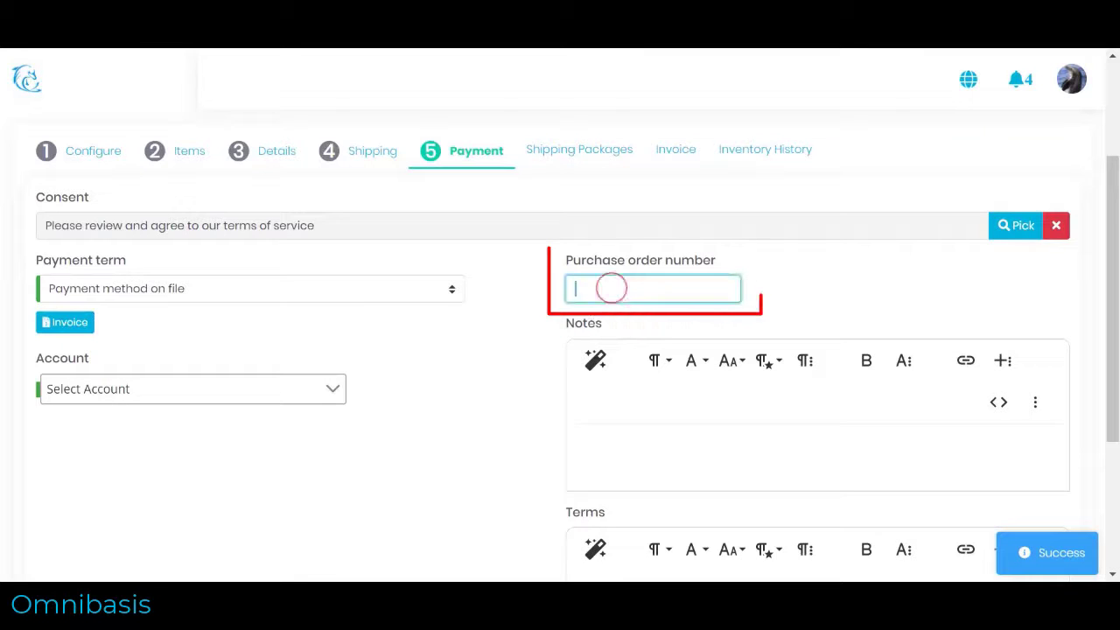
Enter purchase order number 123456 and a 'Thank you' note
text(123456)
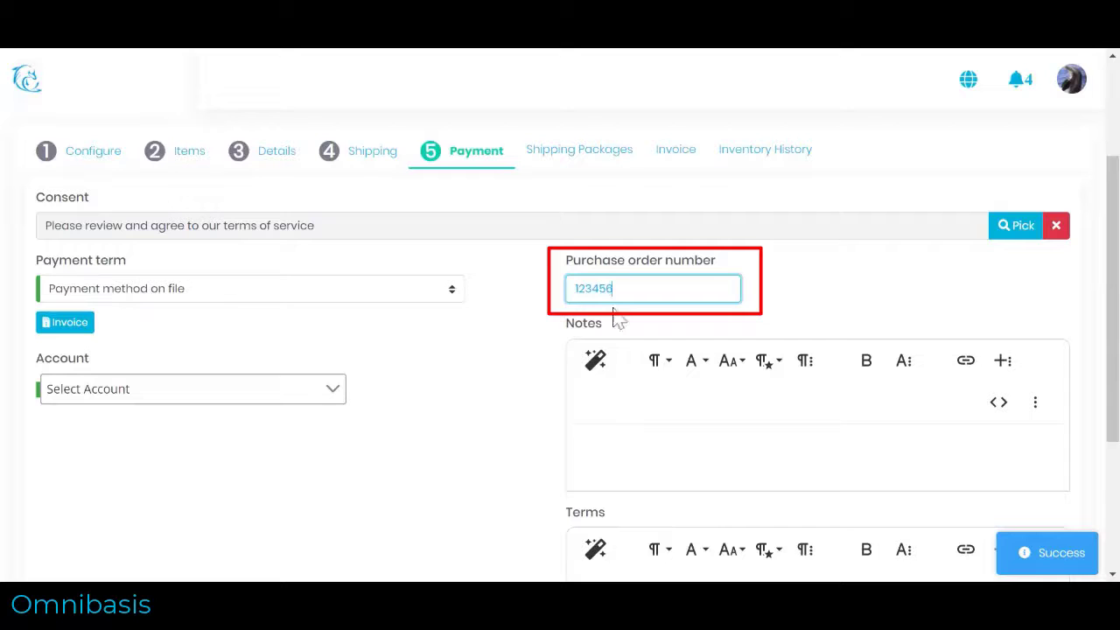
text(Thank you)
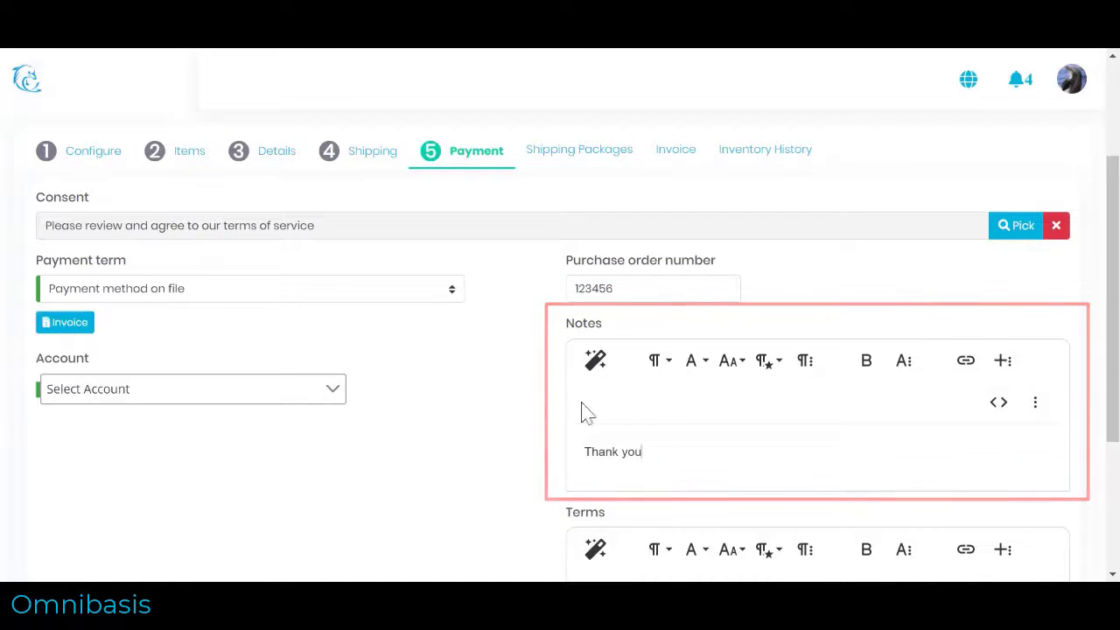
scroll(down, 3)
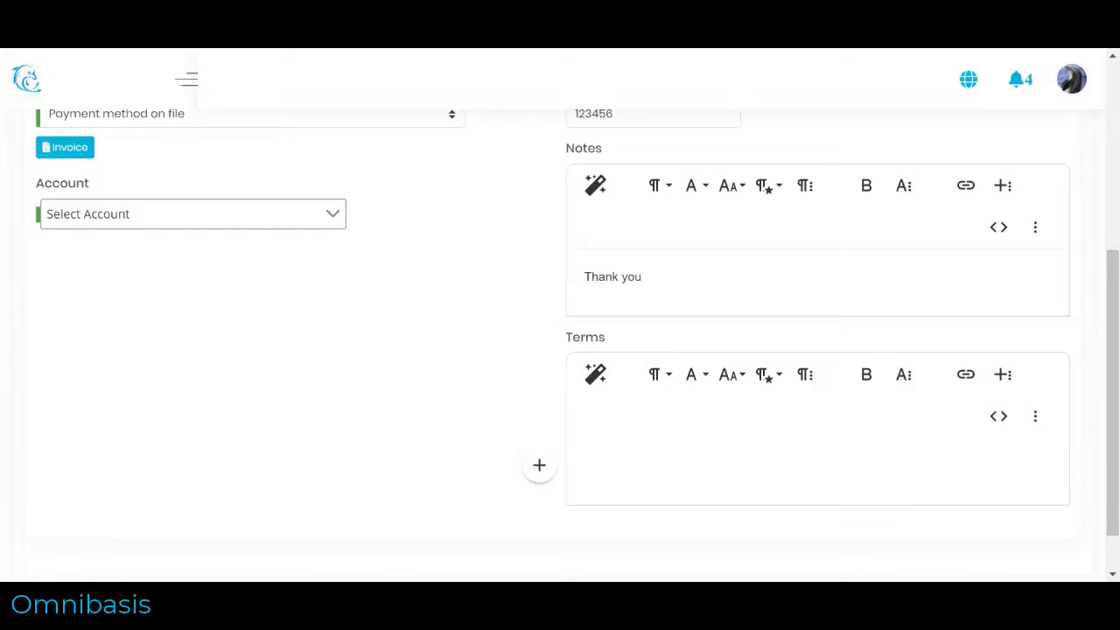
text(Pla)
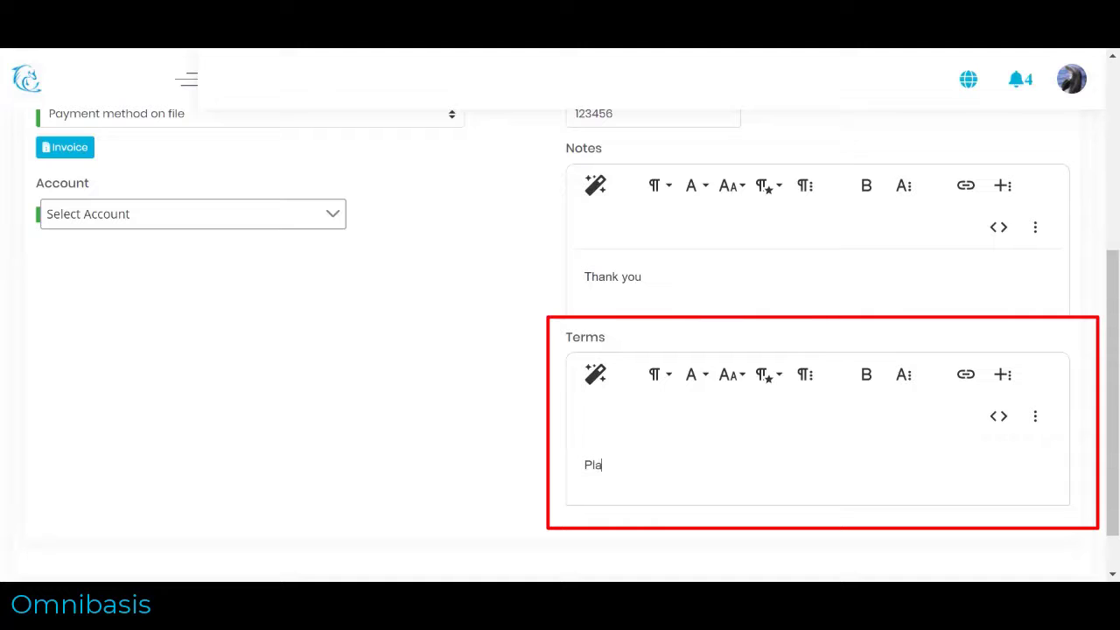
text(e)
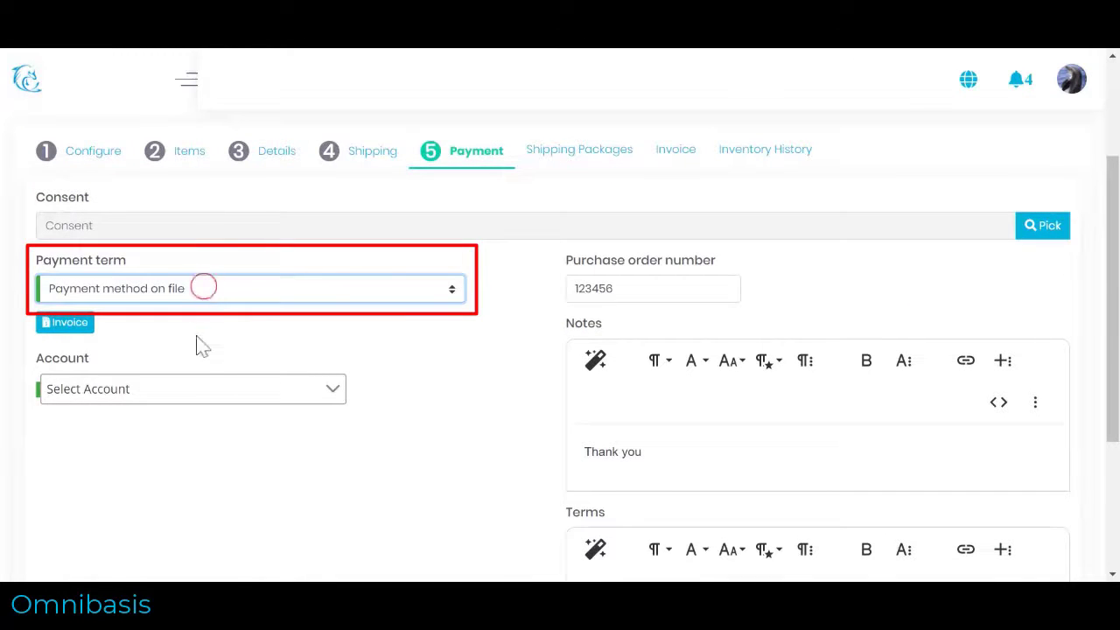
Choose 'Payment method on file' from the payment term dropdown
click(192, 389)
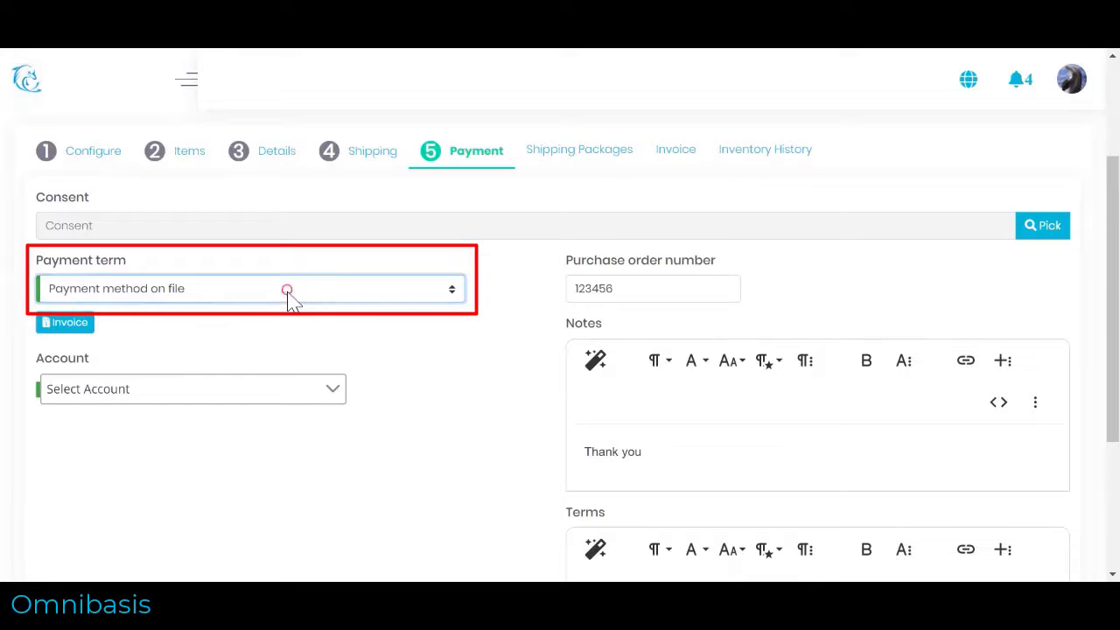
click(251, 288)
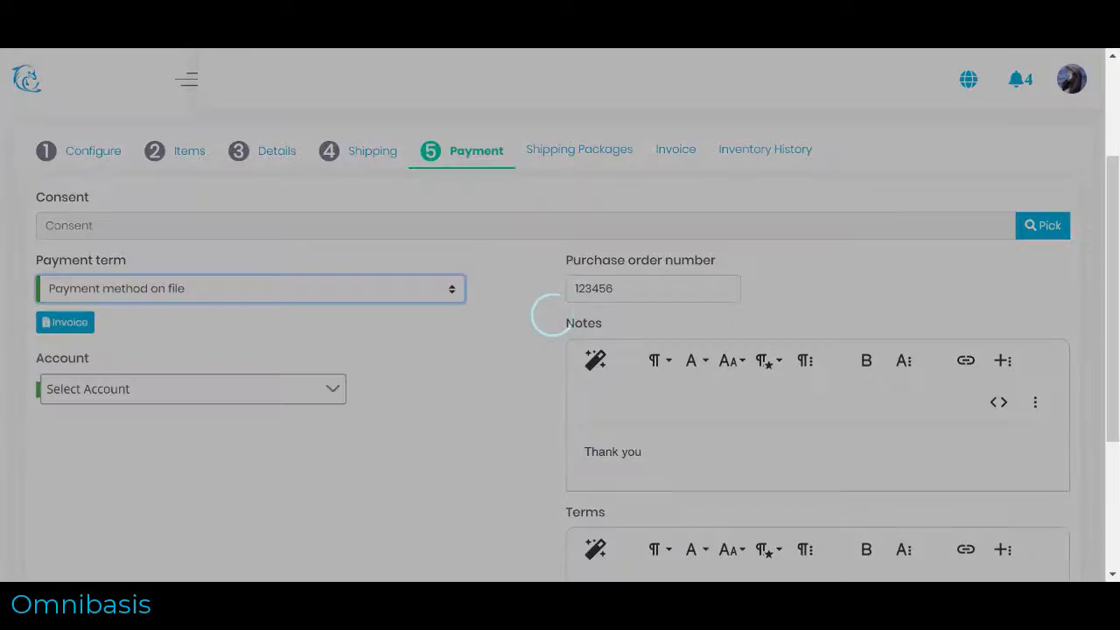
Add Dolphin's credit card ending 1111, expiring 12/2022, as the payment account
click(192, 388)
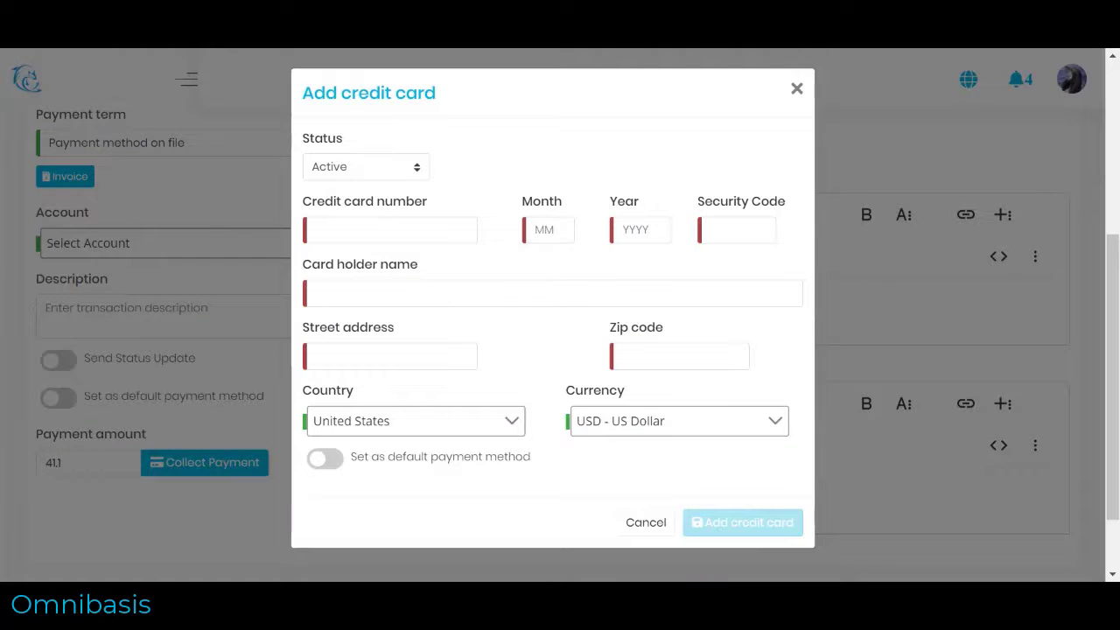
click(390, 229)
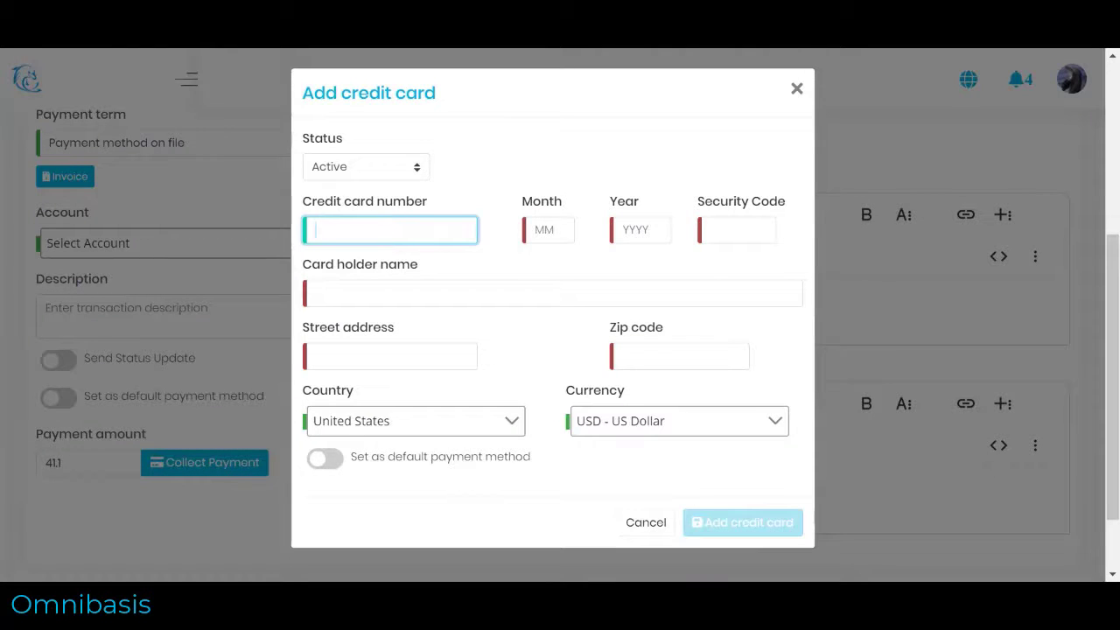
text(4111 1111 1111 1111)
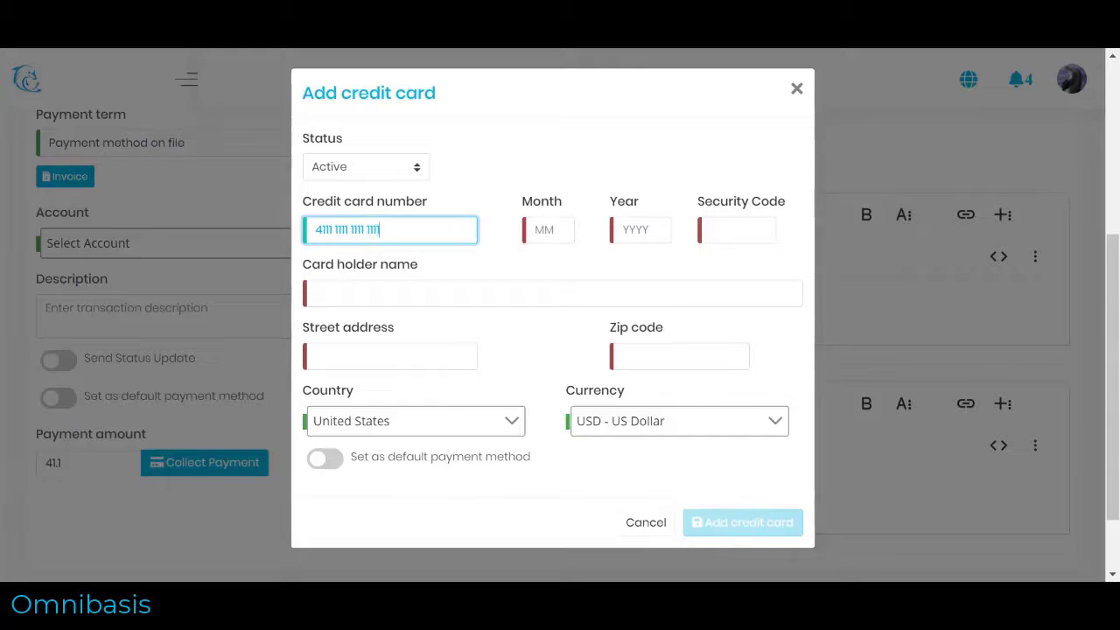
text(2)
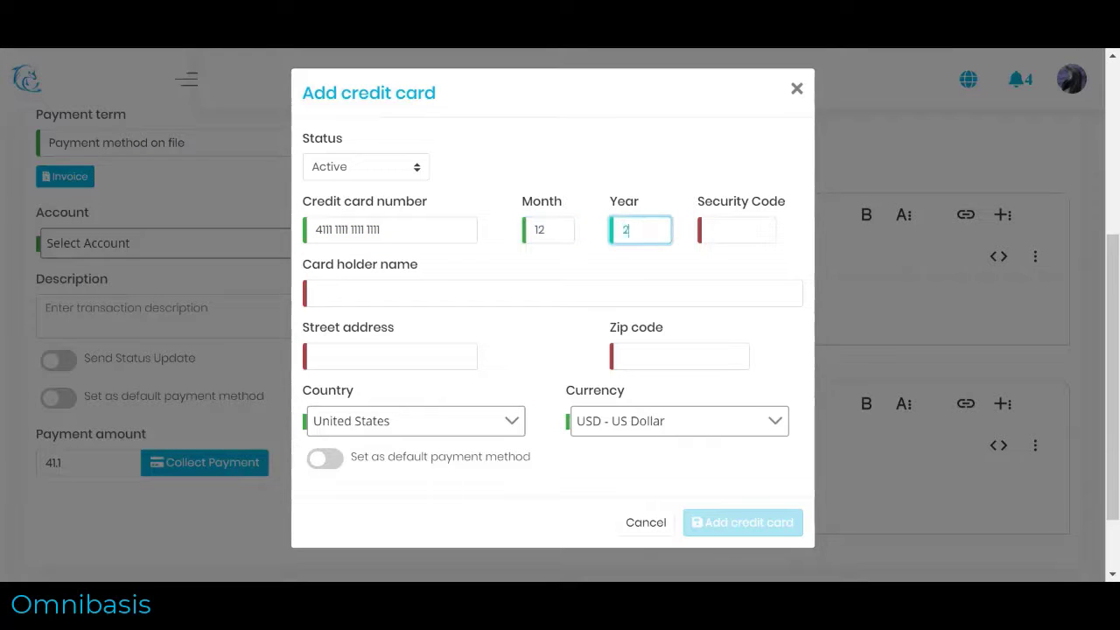
click(742, 522)
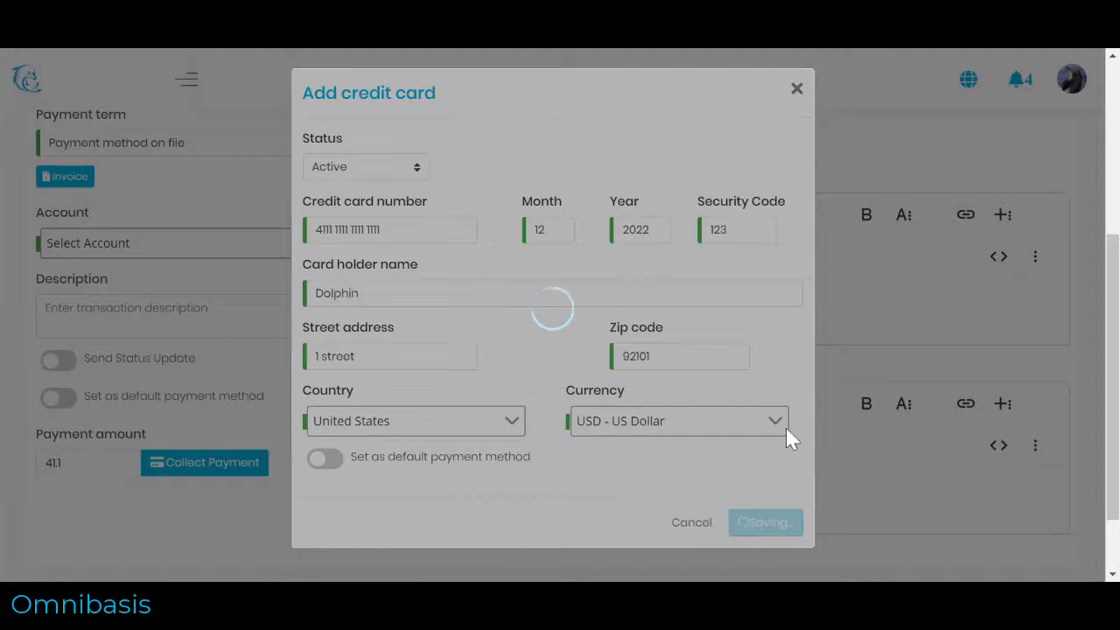
click(764, 523)
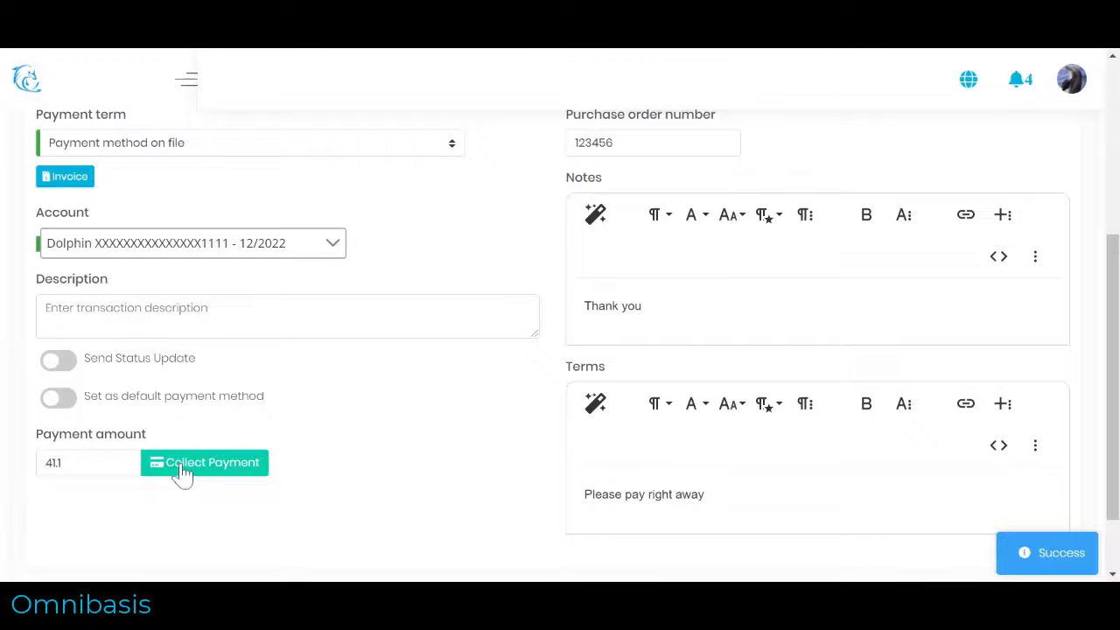
Collect the $41.10 card payment so the order shows Paid and Payment completed
click(204, 462)
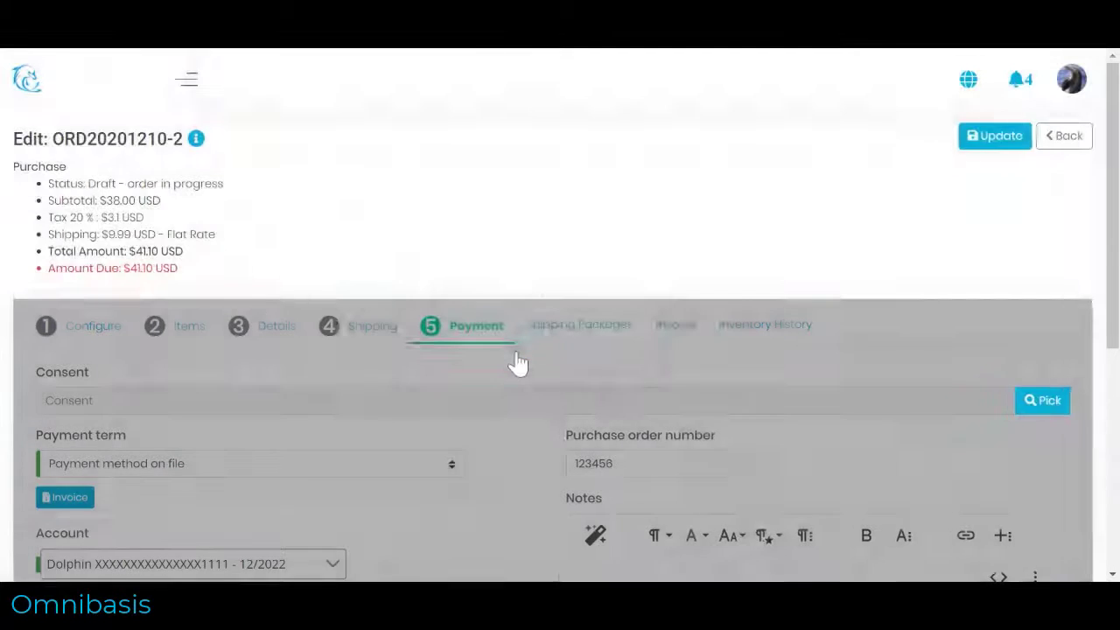
scroll(down, 3)
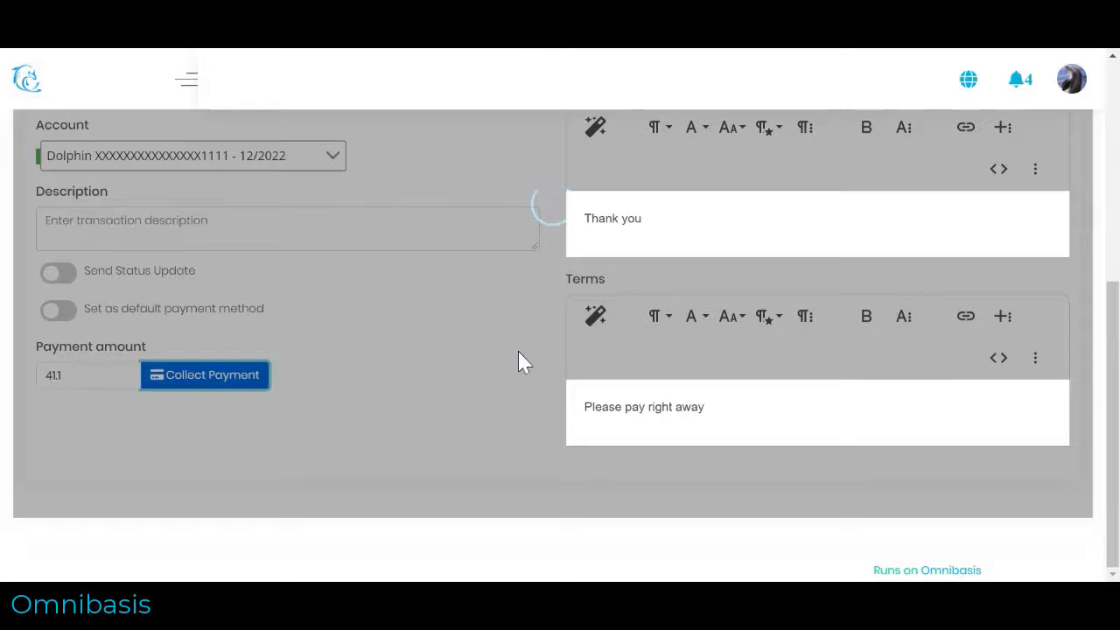
click(205, 375)
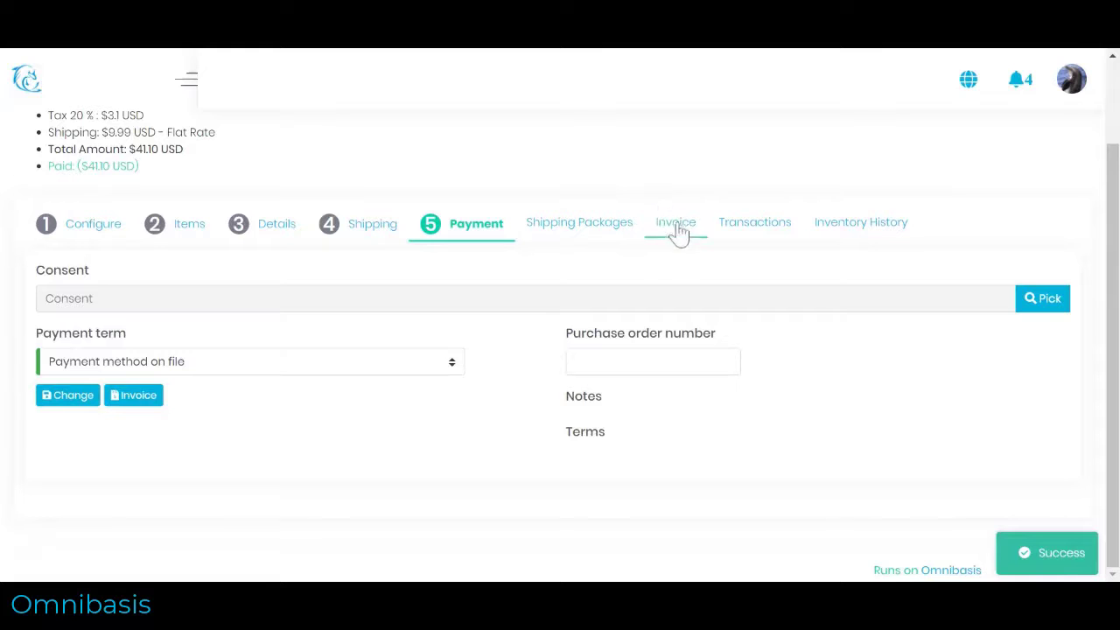
click(675, 221)
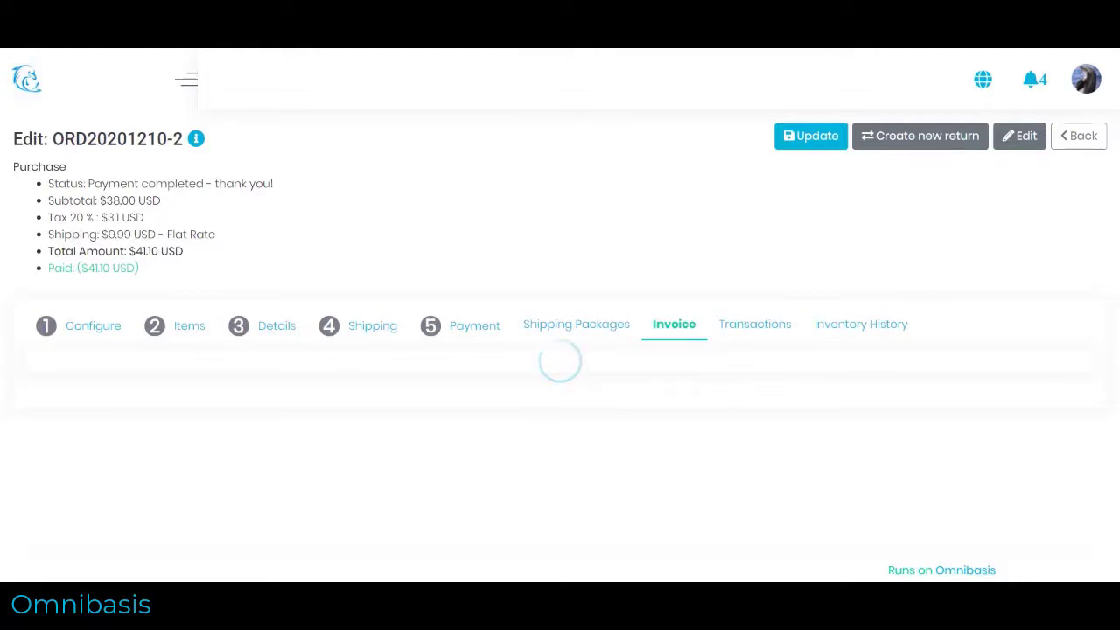
Scroll through the Greek Dolphin invoice showing Payment completed and a $41.1 total
click(673, 323)
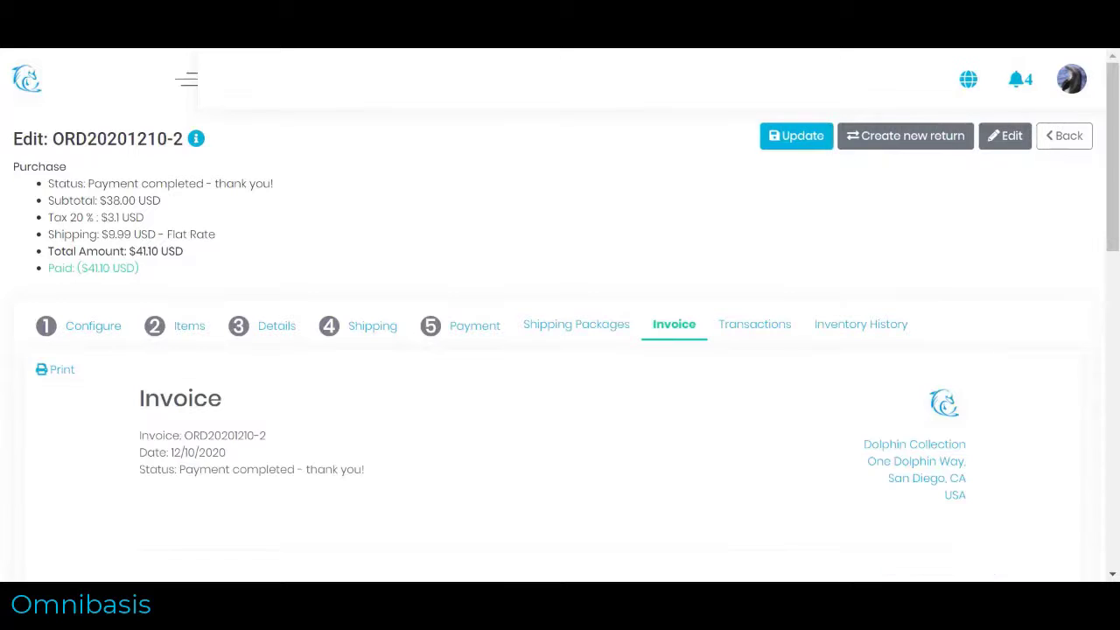
scroll(down, 3)
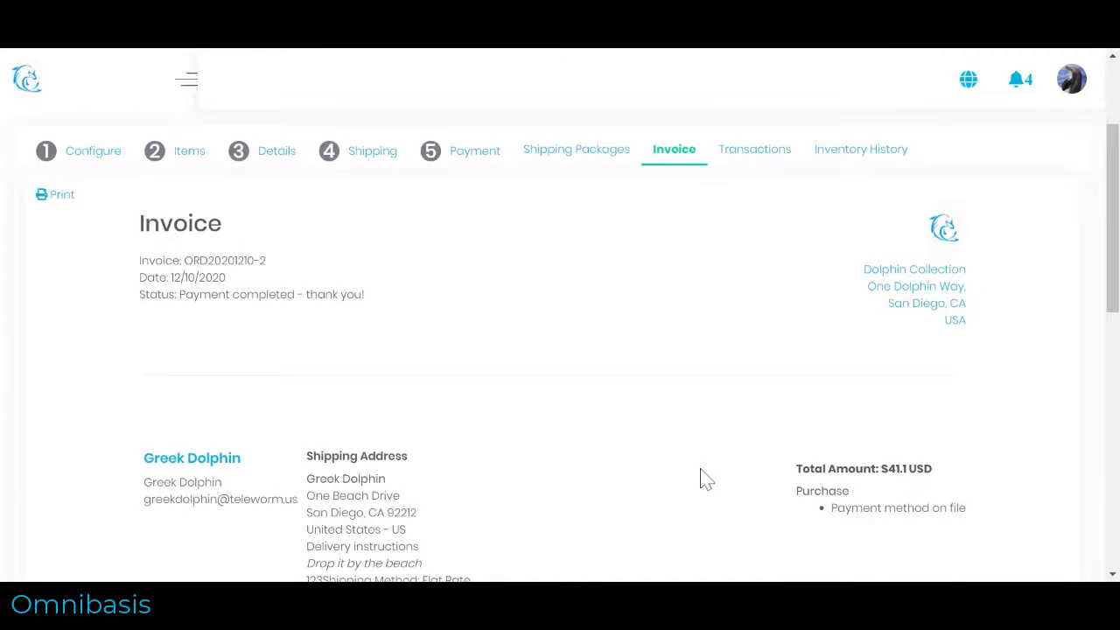
mouse_move(61, 194)
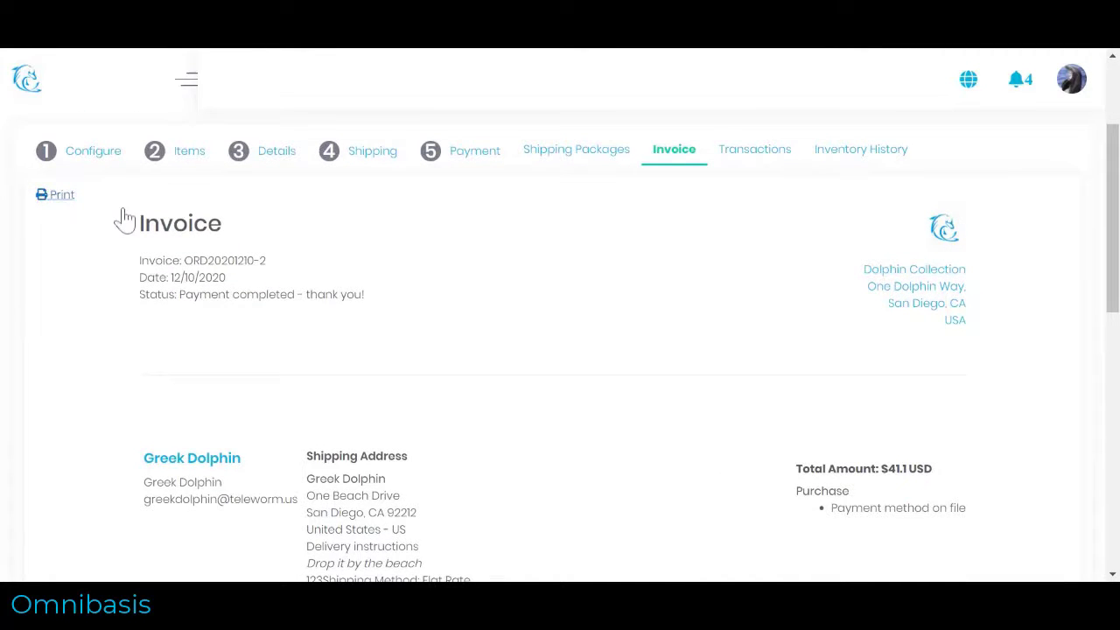
scroll(down, 3)
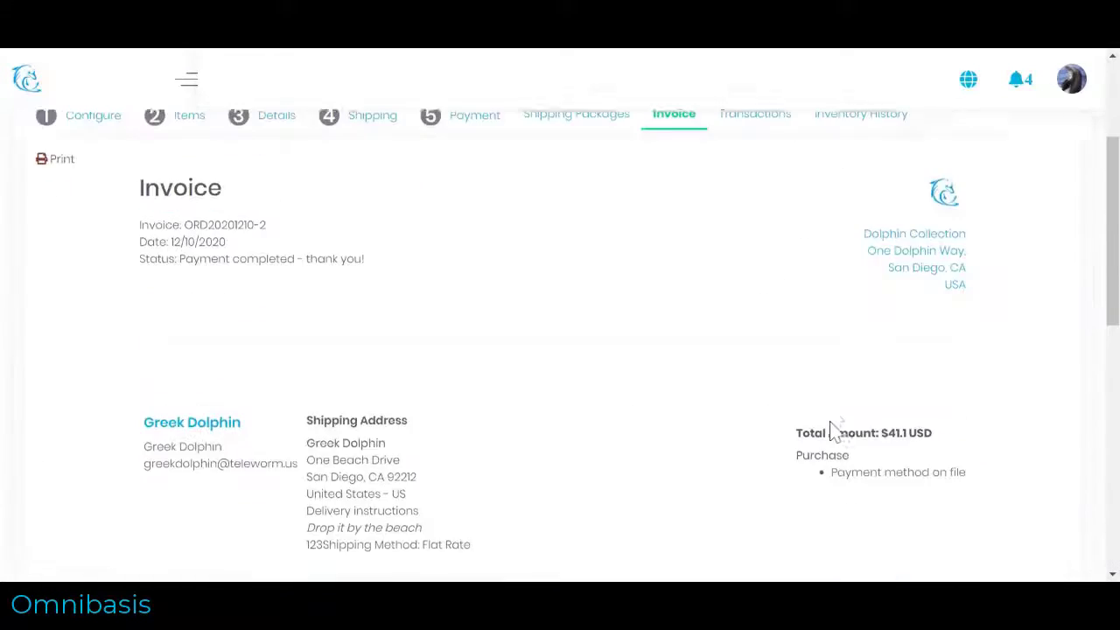
click(753, 324)
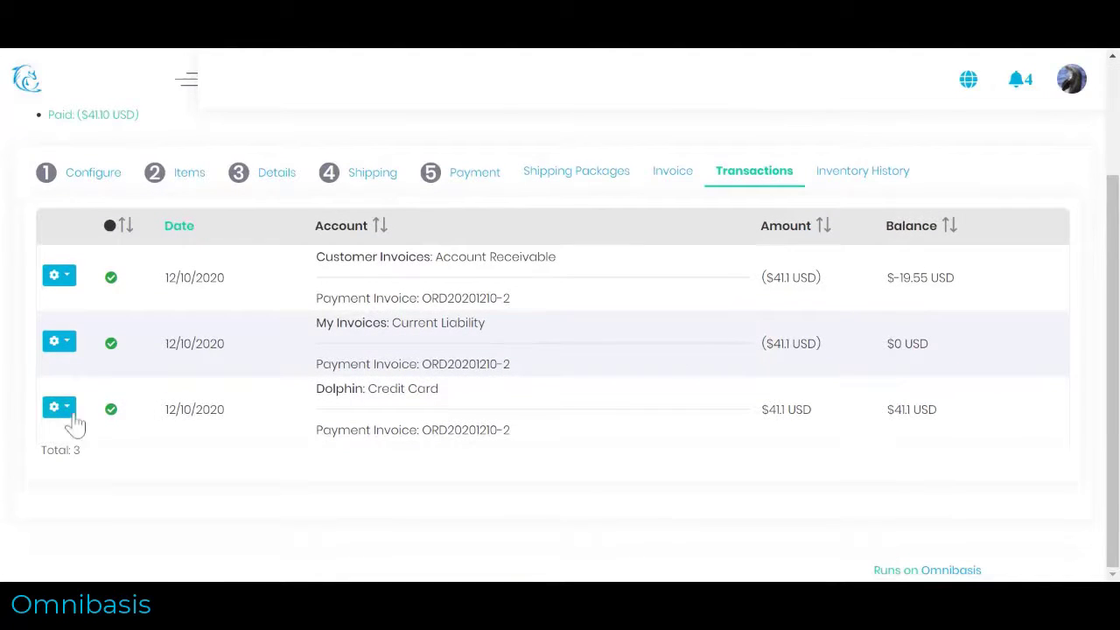
View the $41.1 Dolphin credit card ledger transaction (Completed, Increase), then close it
click(59, 407)
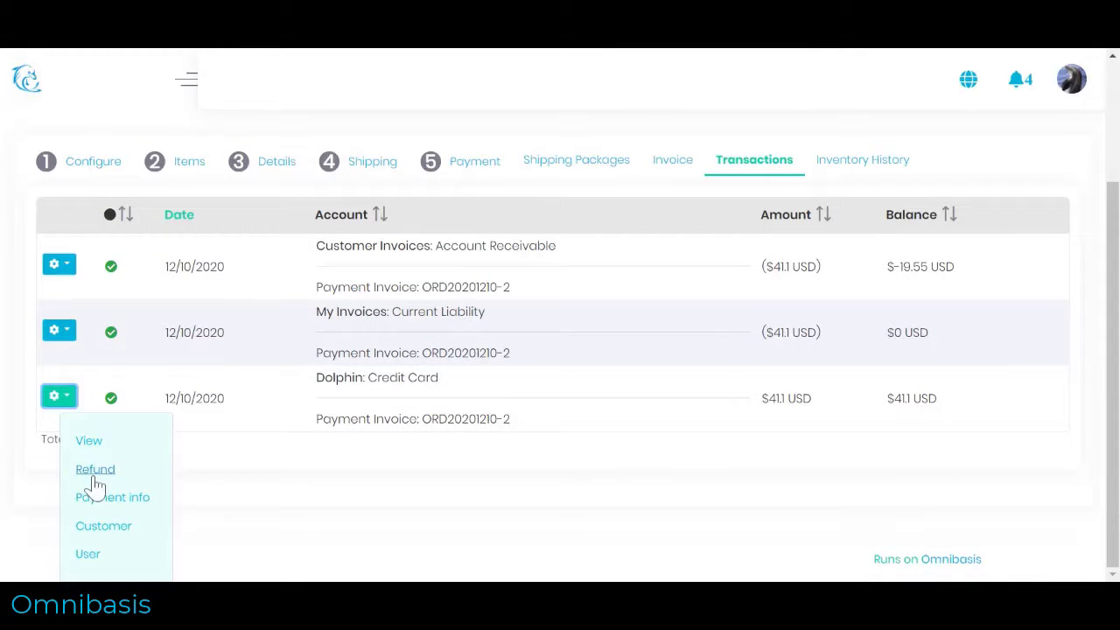
click(88, 440)
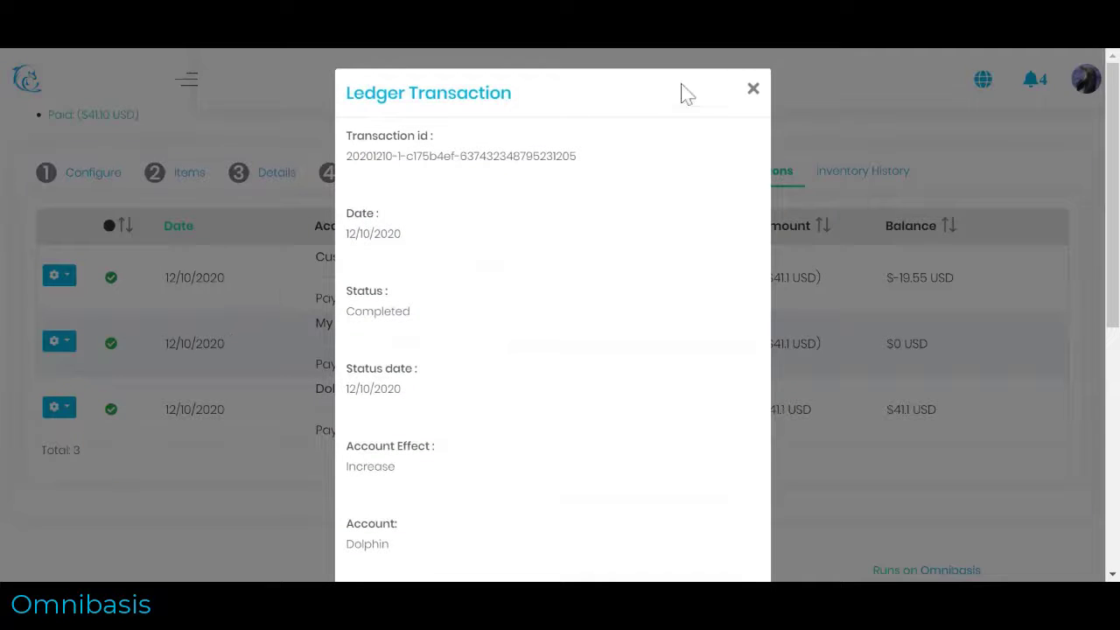
click(752, 88)
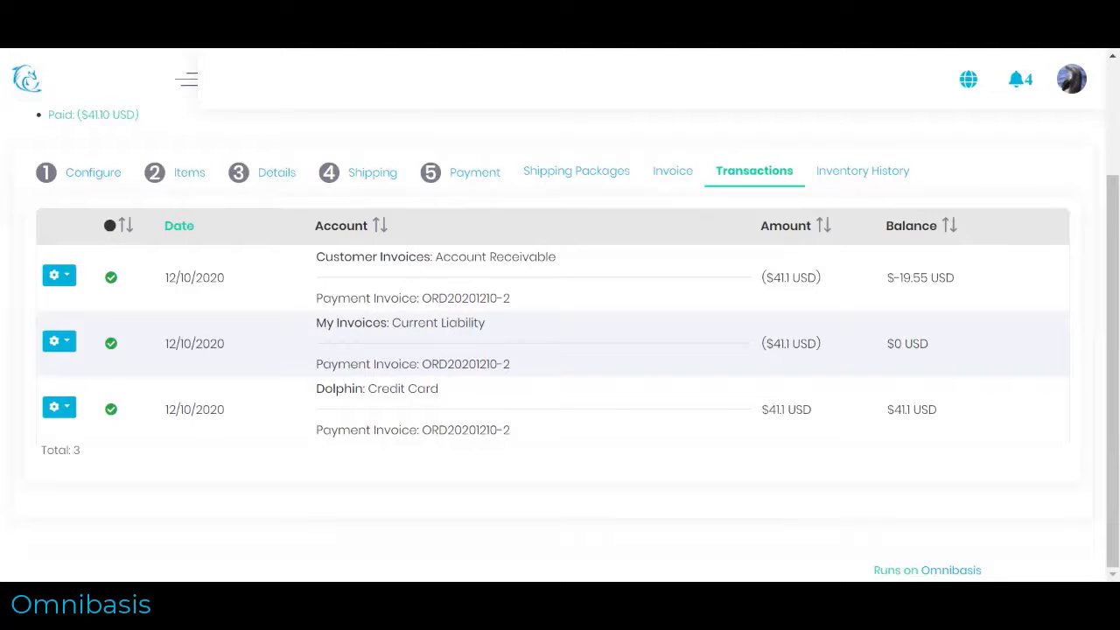
mouse_move(862, 171)
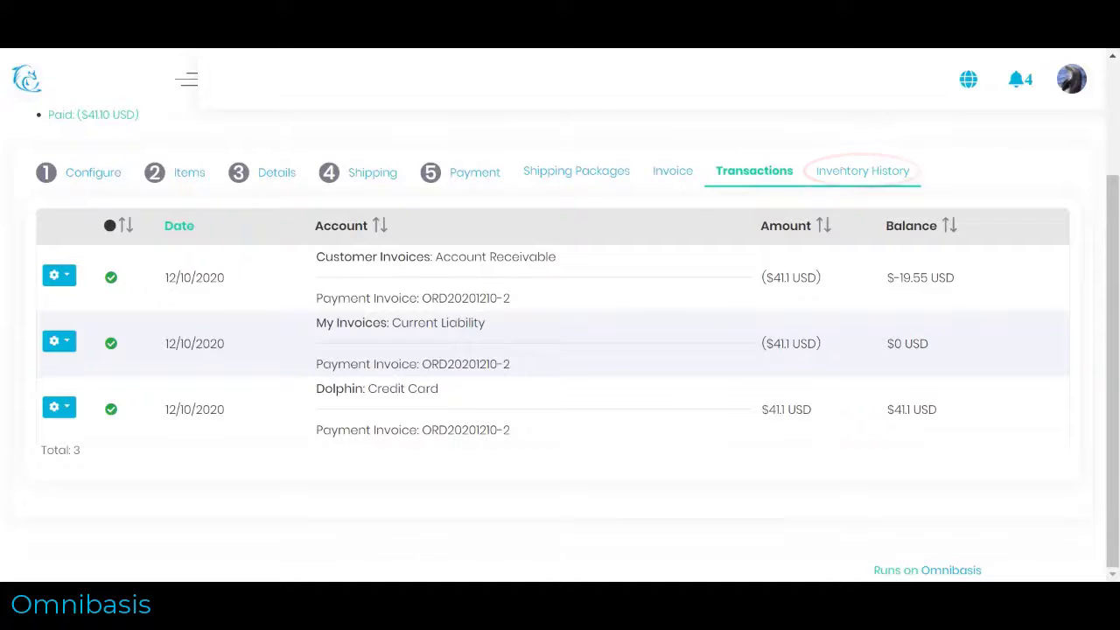
Inspect the -3 inventory adjustment leaving quantity 7 for ORD20201210-1
click(861, 170)
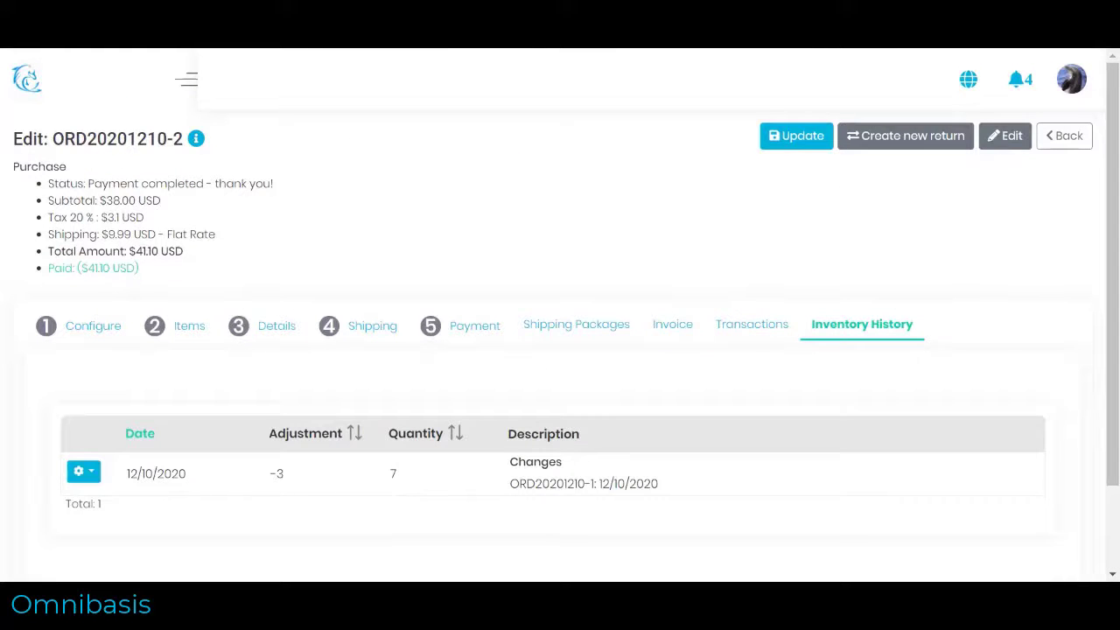
click(84, 472)
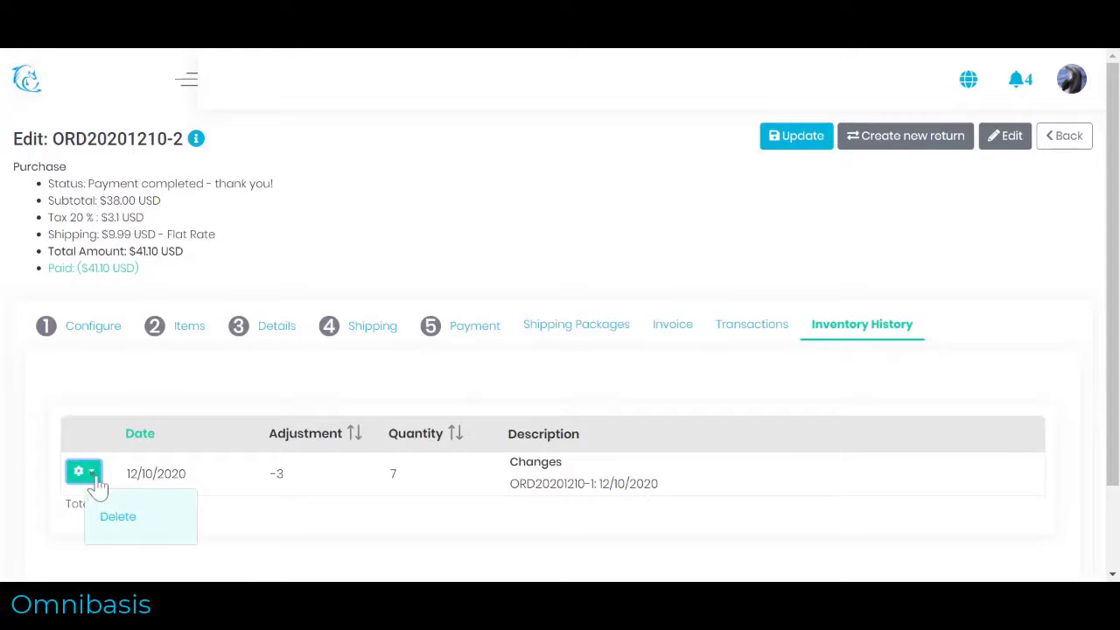
mouse_move(270, 407)
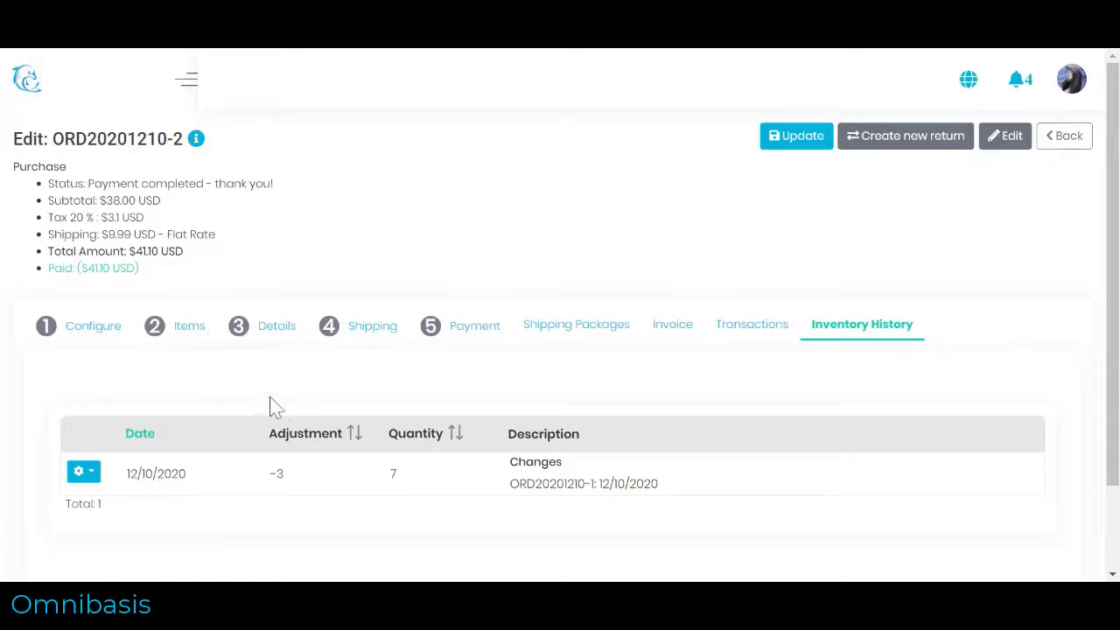
mouse_move(661, 526)
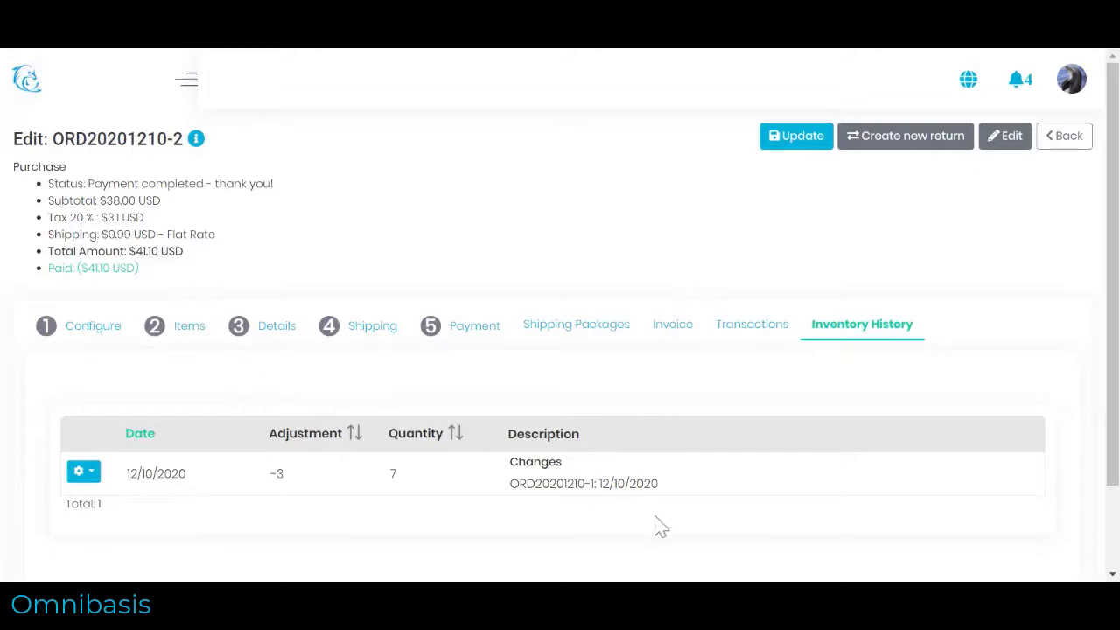
mouse_move(700, 467)
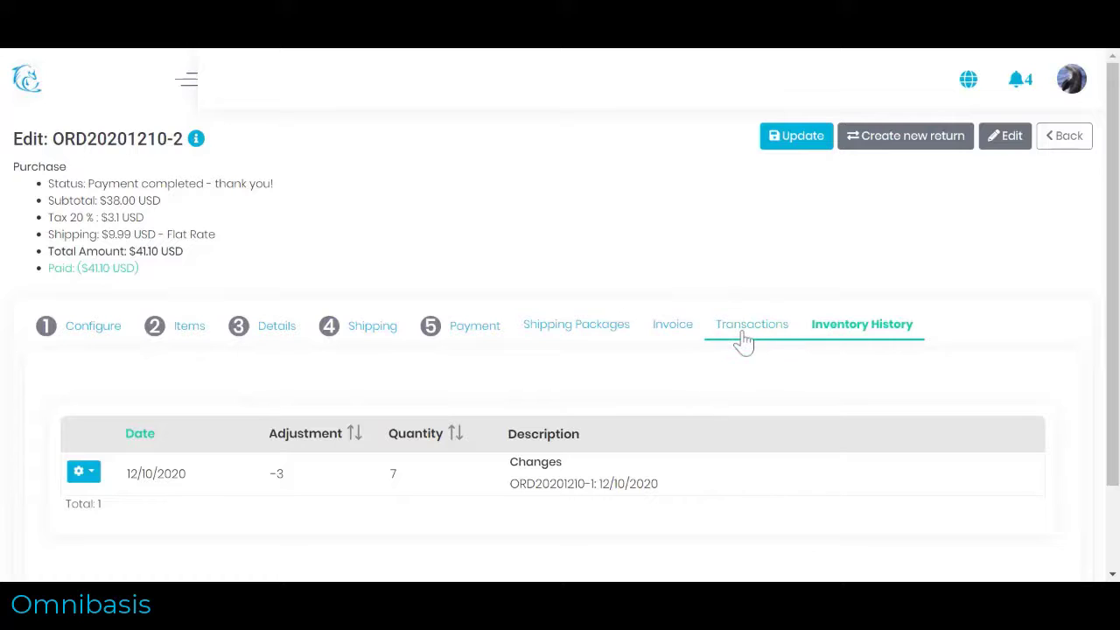
Return to the order items: Dolphin Hat, quantity 2, $20, 7.75% tax
click(672, 324)
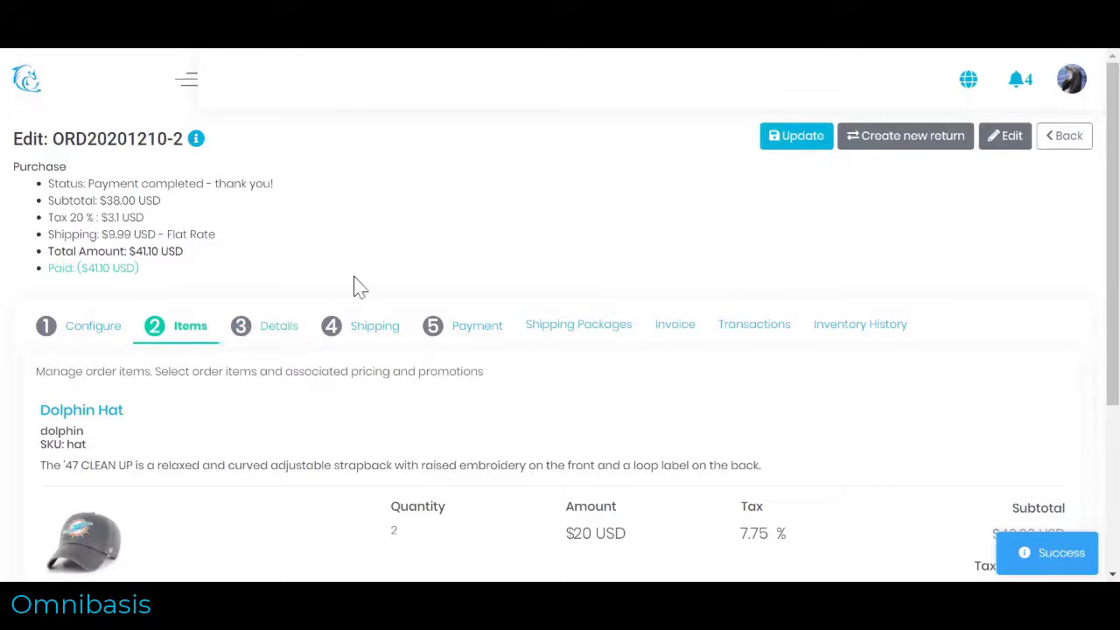
mouse_move(681, 293)
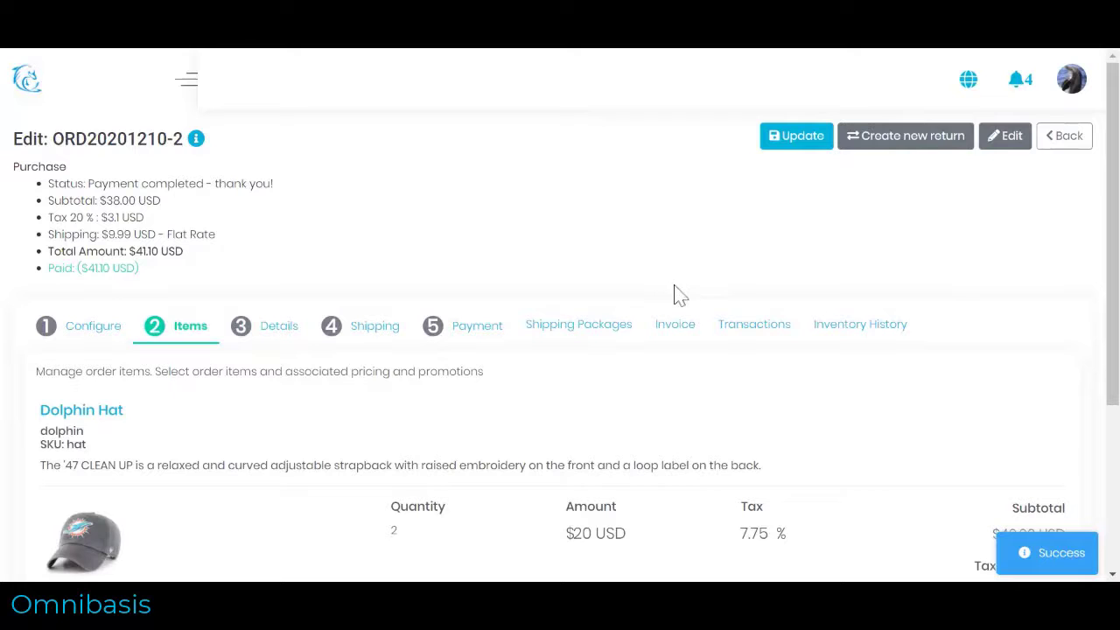